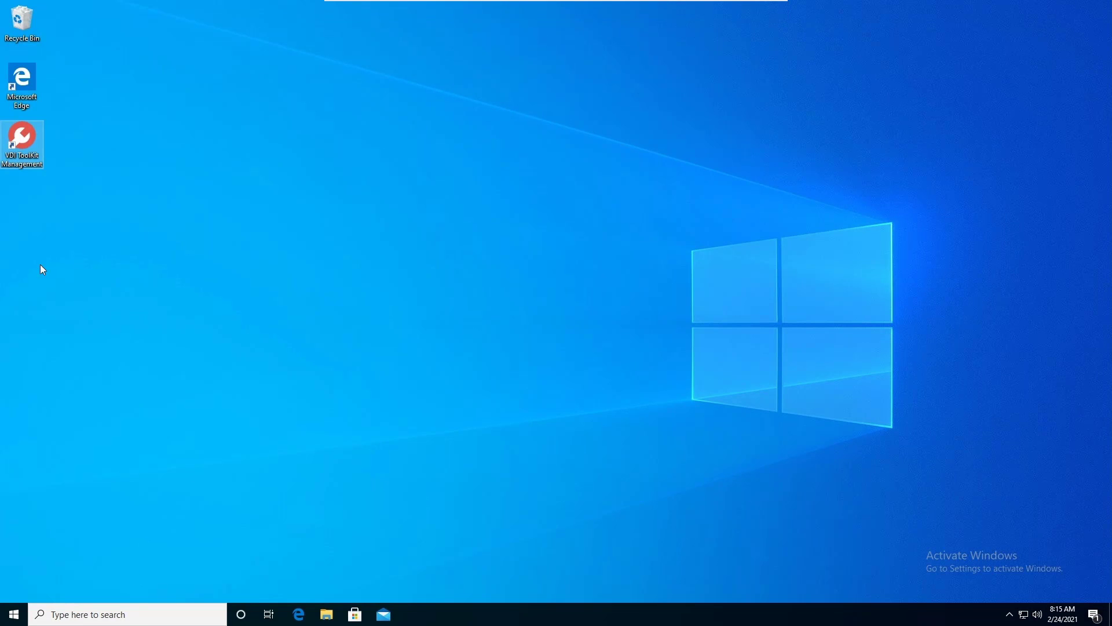
{"action": "mouse_move", "coordinate": [125, 235]}
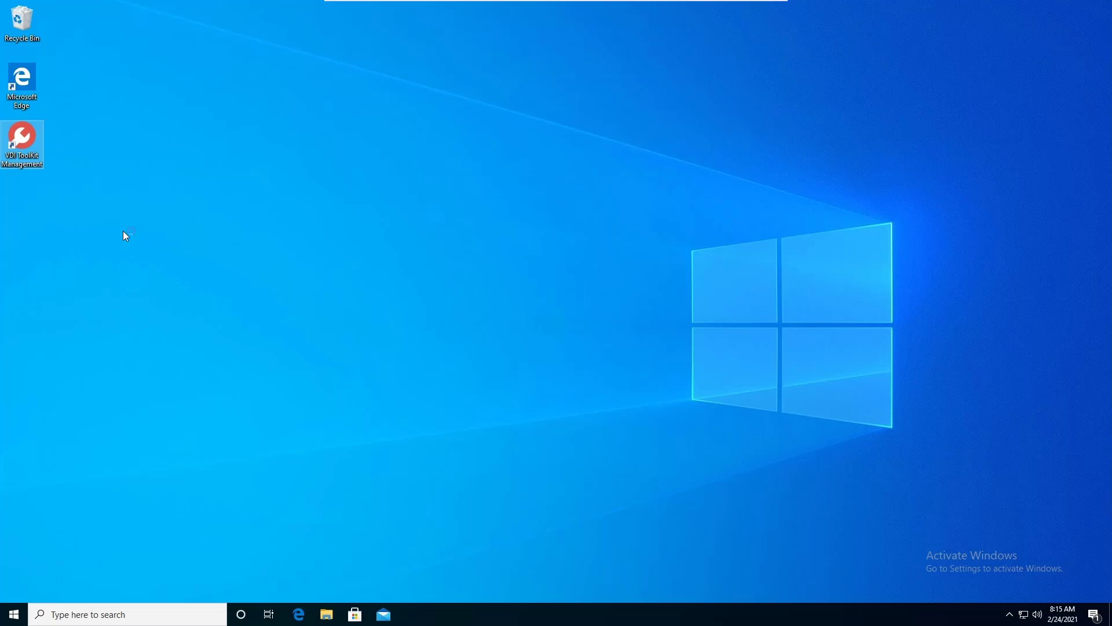
- Launch VDI ToolKit Management from its desktop shortcut
{"action": "double_click", "coordinate": [22, 137]}
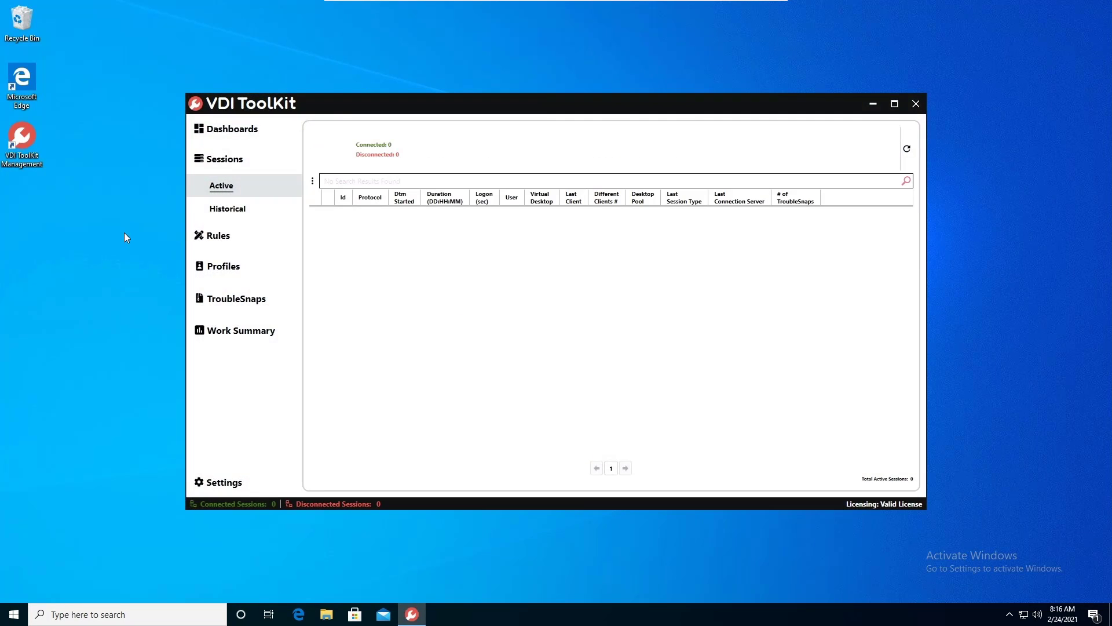
- Maximize VDI ToolKit and show the Profiles page with SRVPROFILE01 and six profiles
{"action": "left_click", "coordinate": [894, 104]}
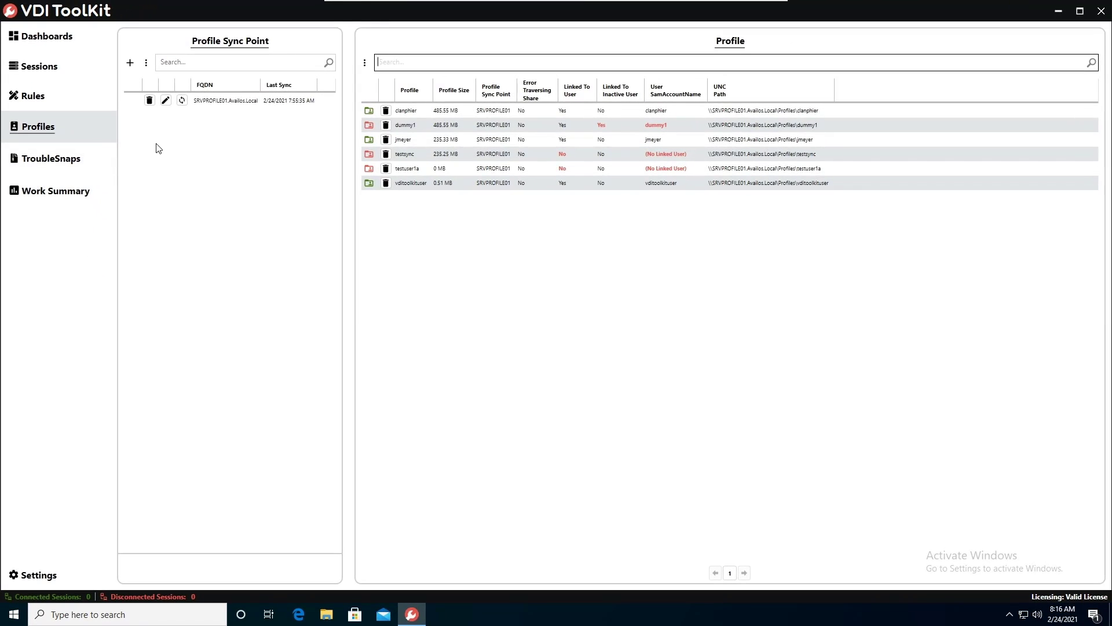
{"action": "left_click", "coordinate": [476, 139]}
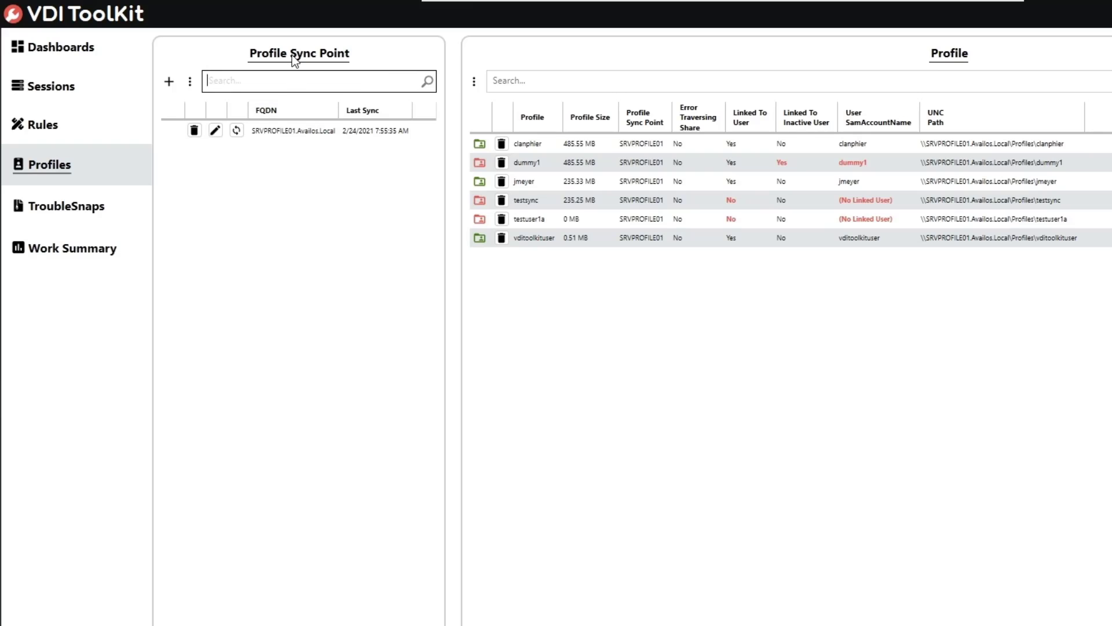
{"action": "left_click", "coordinate": [303, 130]}
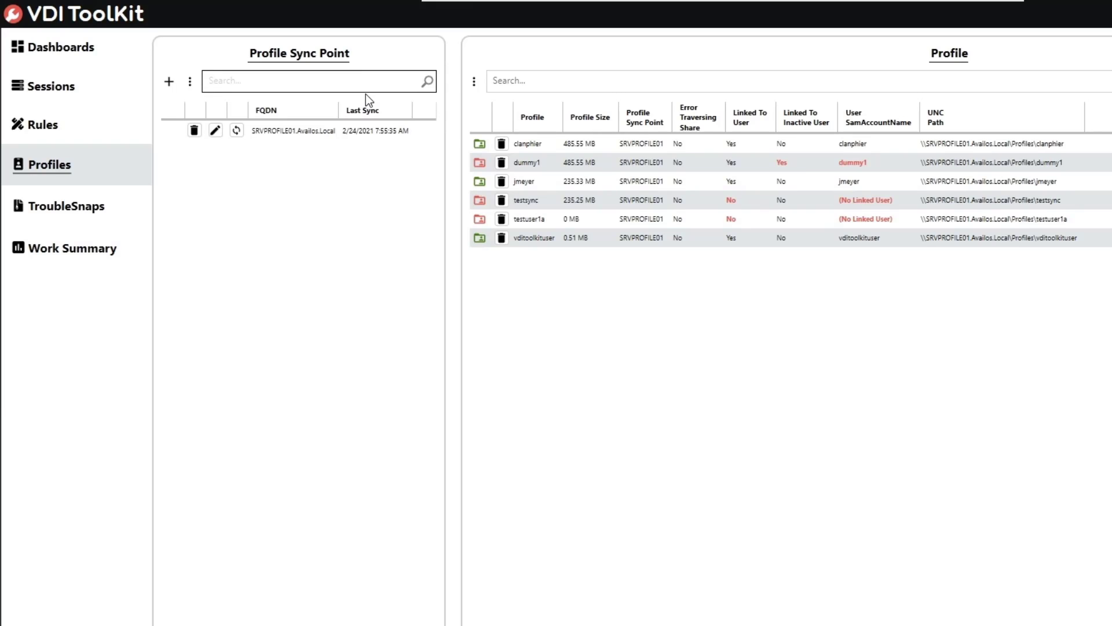
{"action": "mouse_move", "coordinate": [328, 107]}
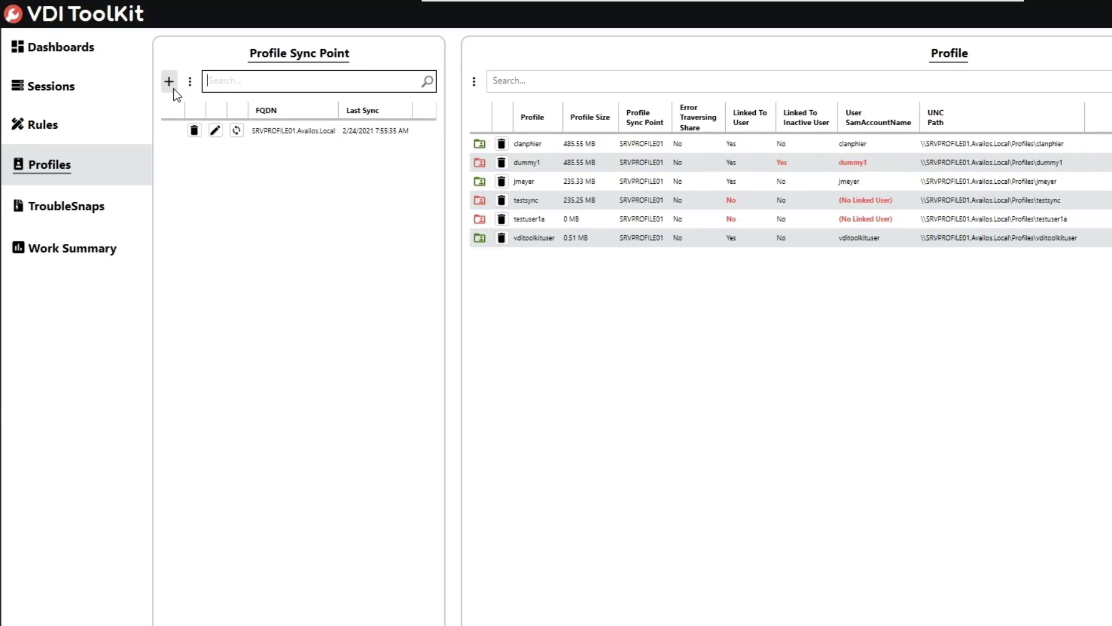
{"action": "left_click", "coordinate": [169, 81]}
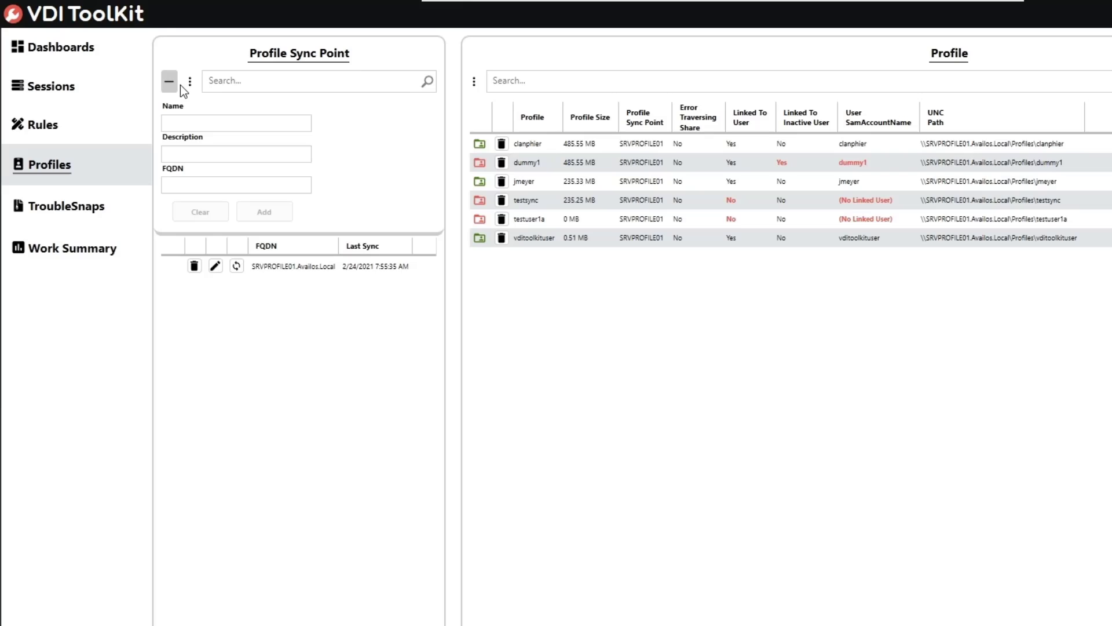
{"action": "left_click", "coordinate": [236, 122]}
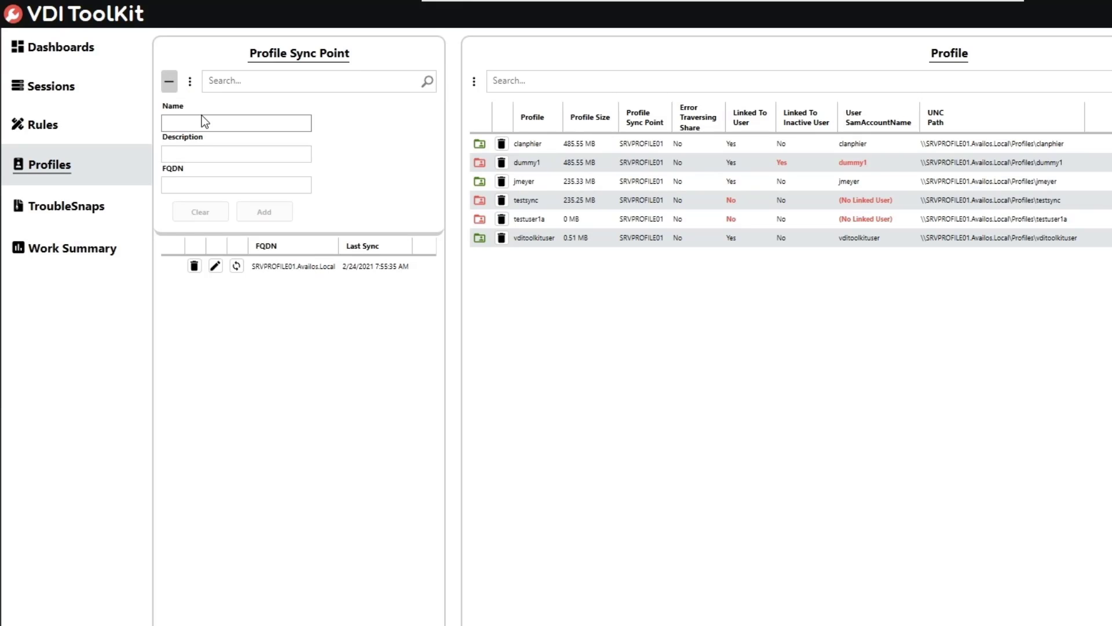
{"action": "mouse_move", "coordinate": [239, 202]}
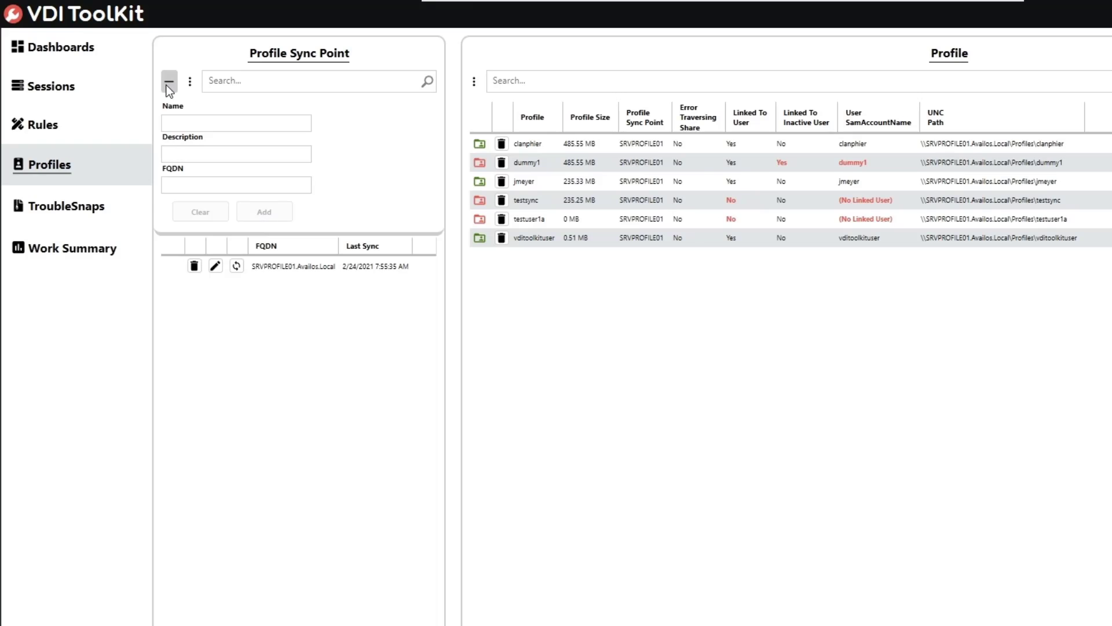
{"action": "left_click", "coordinate": [168, 81]}
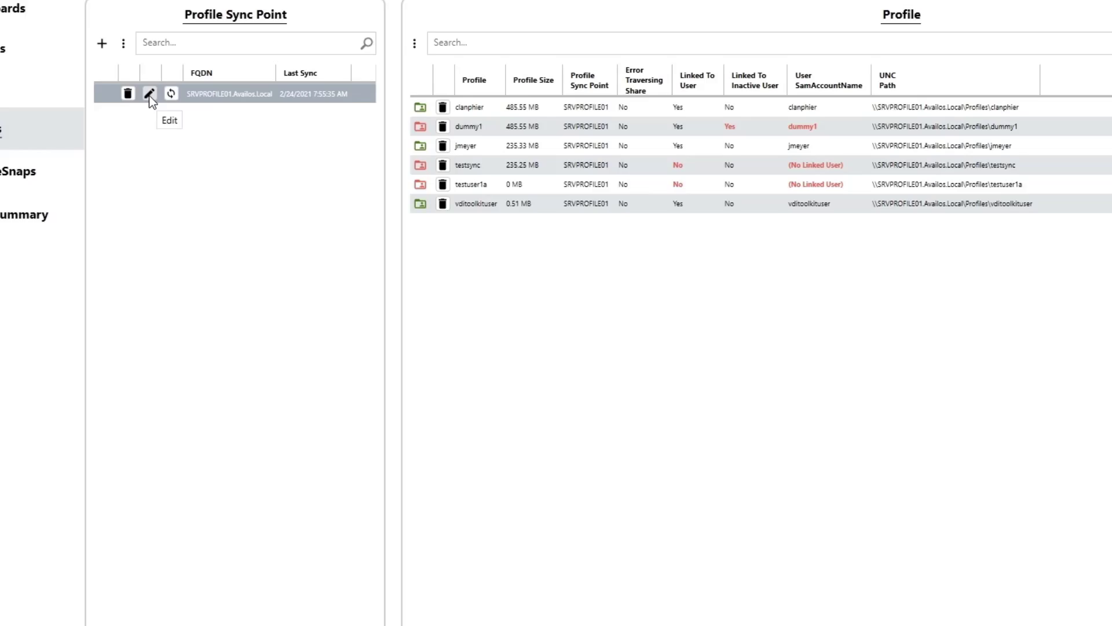
- Edit the SRVPROFILE01 sync point and view its single file share, Profiles (.*)
{"action": "left_click", "coordinate": [150, 93]}
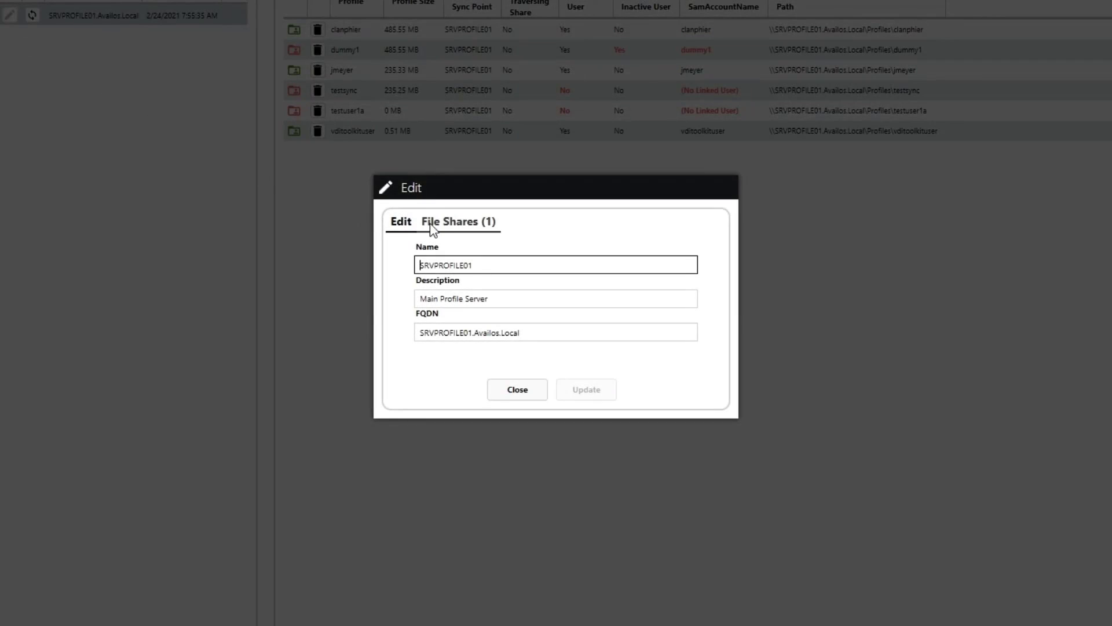
{"action": "left_click", "coordinate": [459, 222]}
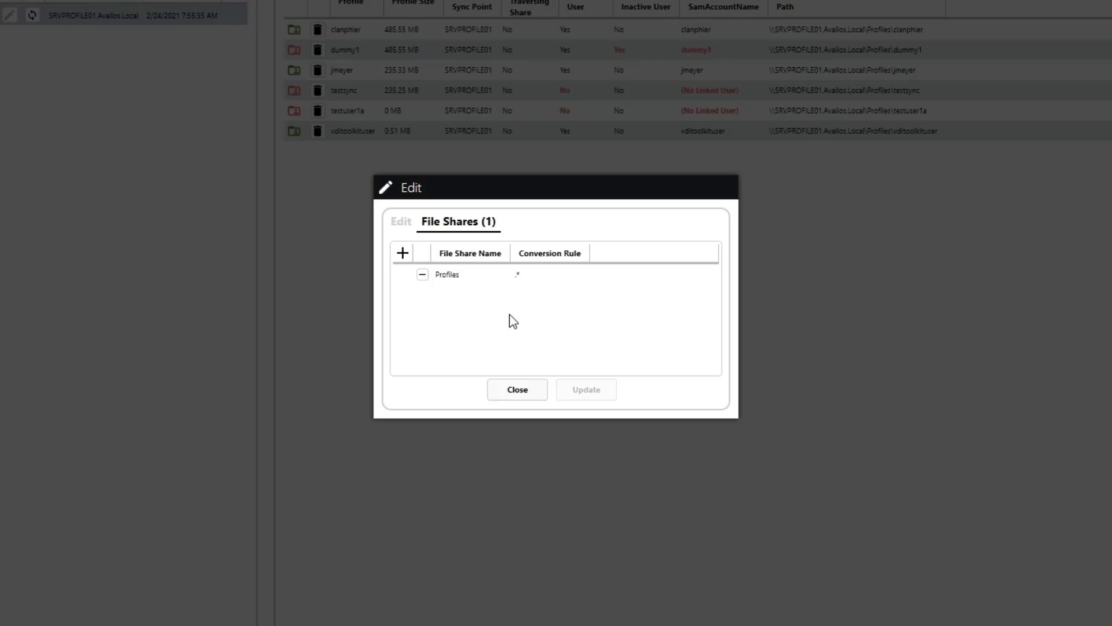
{"action": "left_click", "coordinate": [447, 274]}
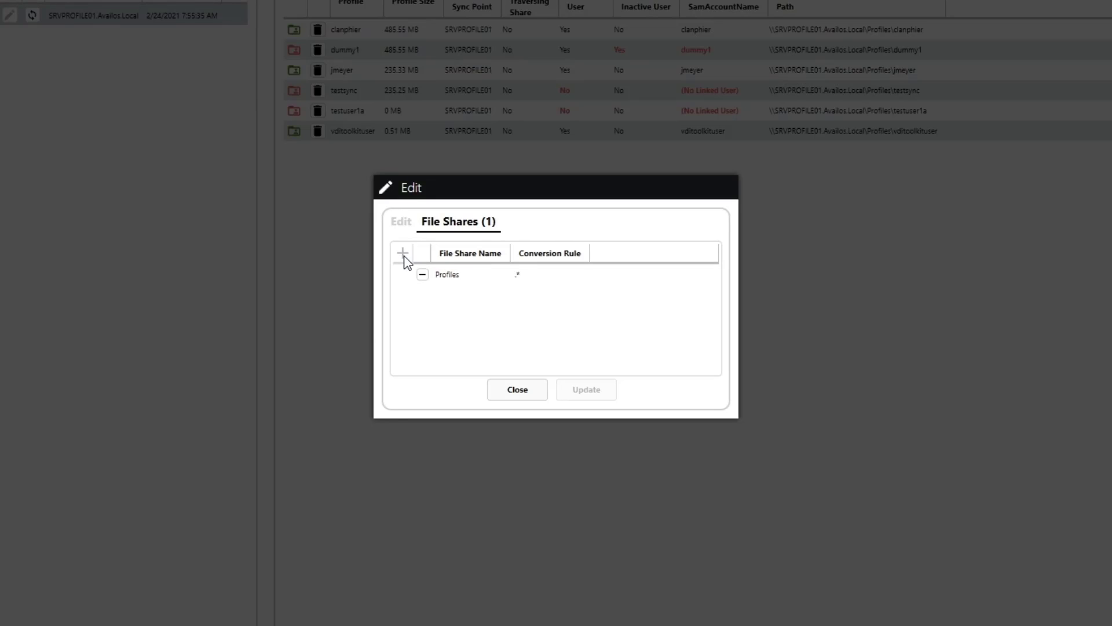
- Start a new file share for the sync point named Profile2
{"action": "left_click", "coordinate": [402, 252]}
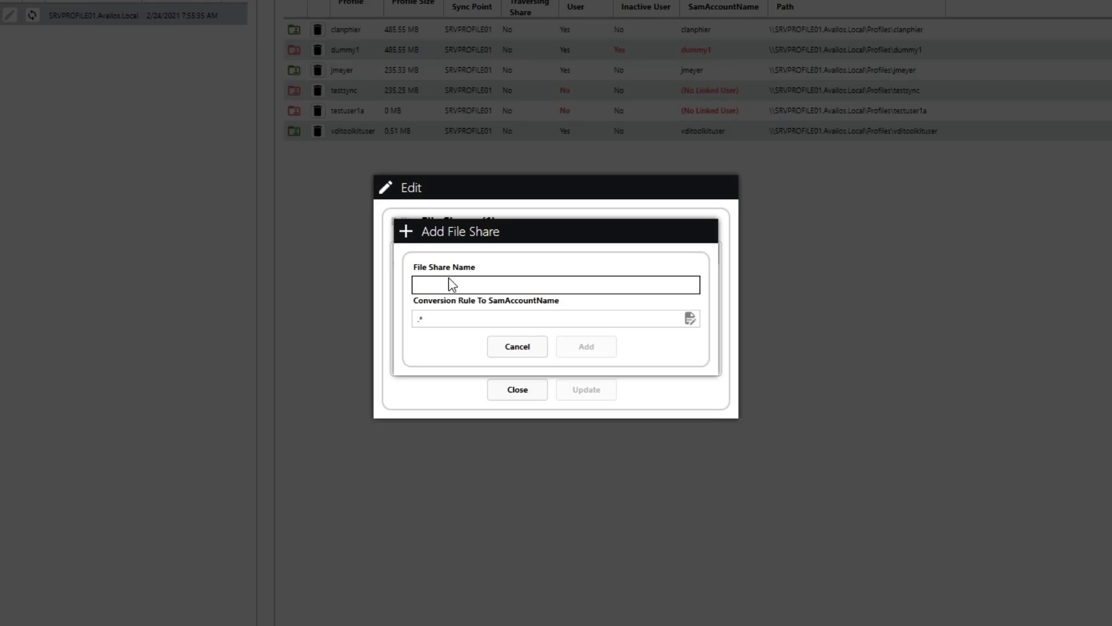
{"action": "type", "text": "Profile2"}
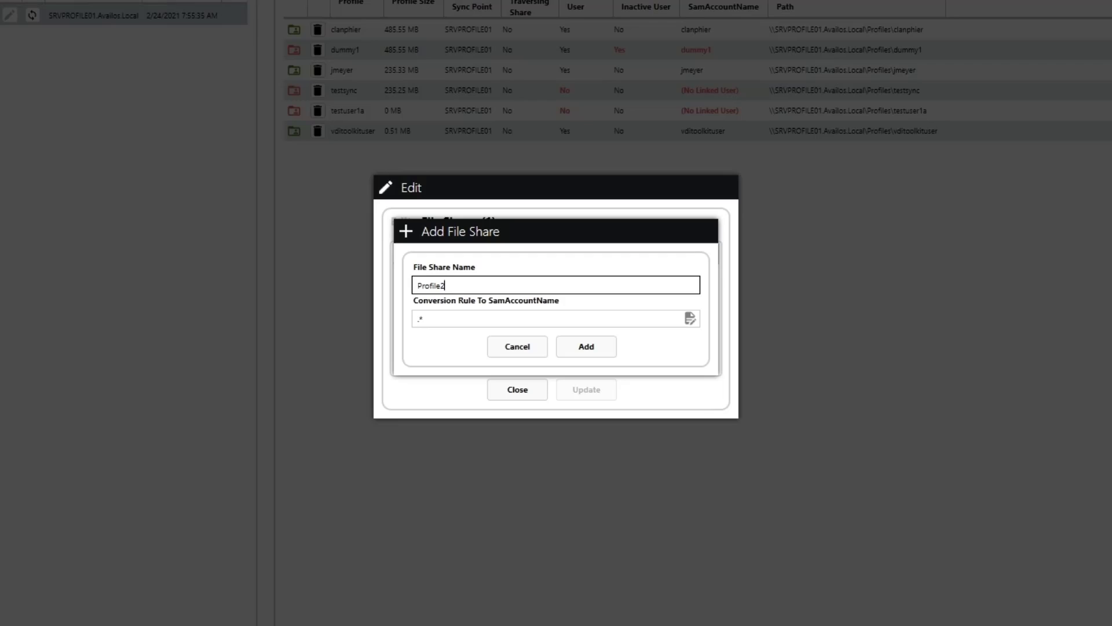
{"action": "mouse_move", "coordinate": [446, 309]}
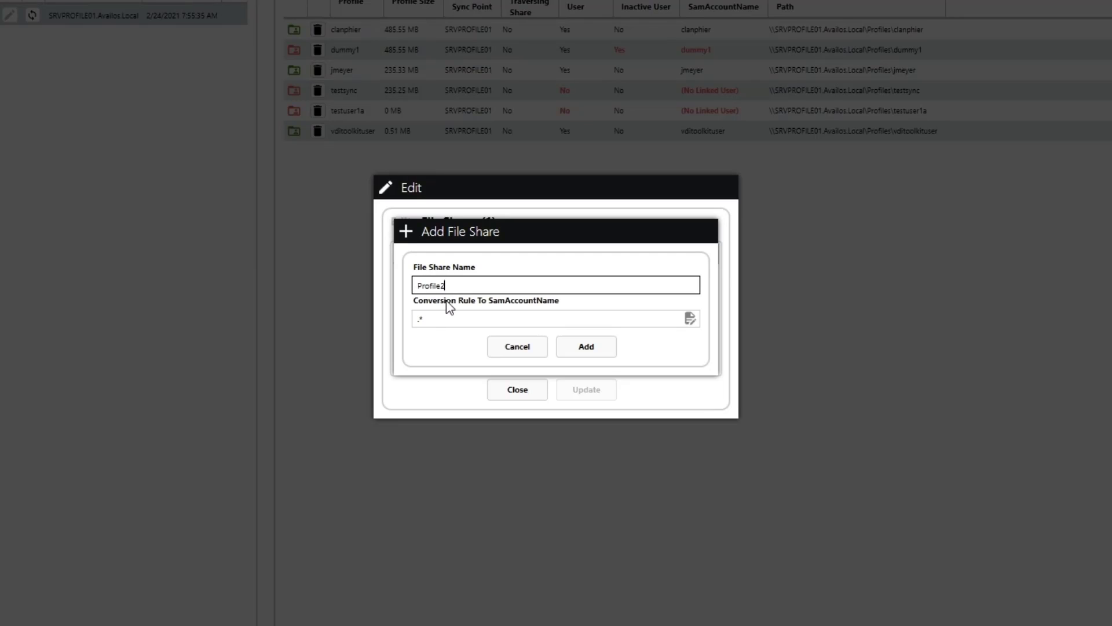
{"action": "mouse_move", "coordinate": [458, 300]}
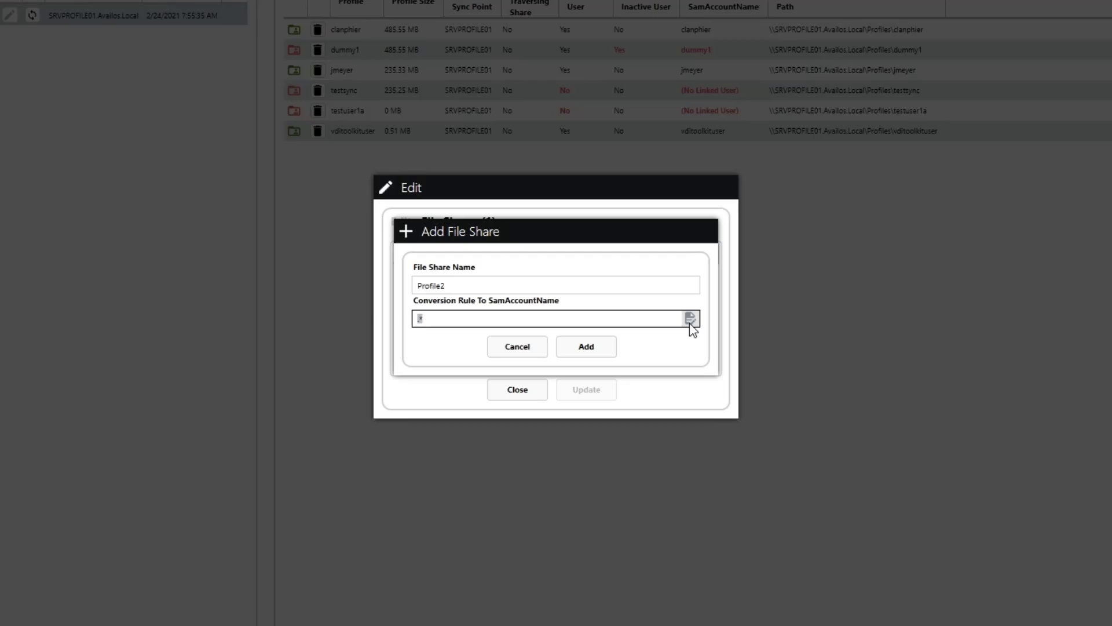
- Test the rule ^.*(?=(\.V2)) against testuser.V2, yielding testuser, then cancel the editor
{"action": "left_click", "coordinate": [690, 317]}
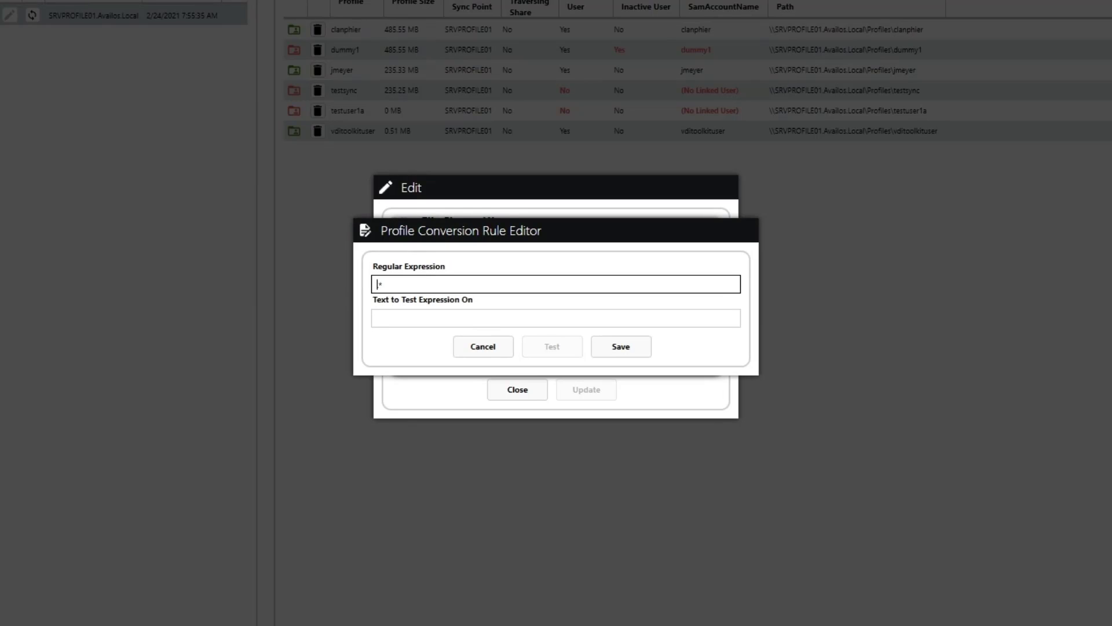
{"action": "mouse_move", "coordinate": [299, 280]}
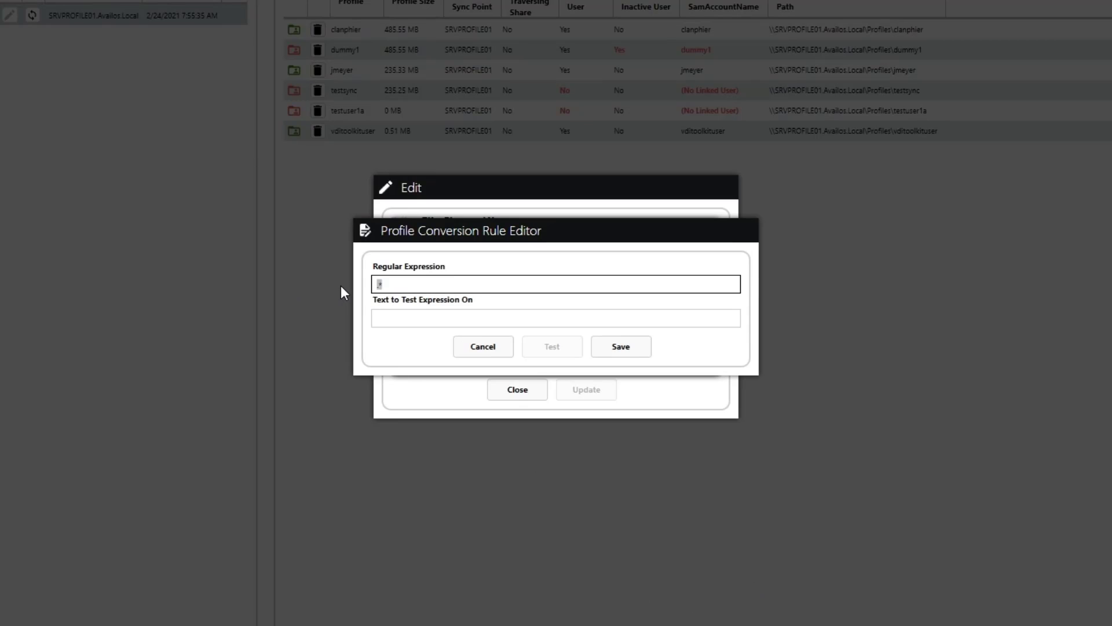
{"action": "type", "text": "^.*(?=(\\.V2))"}
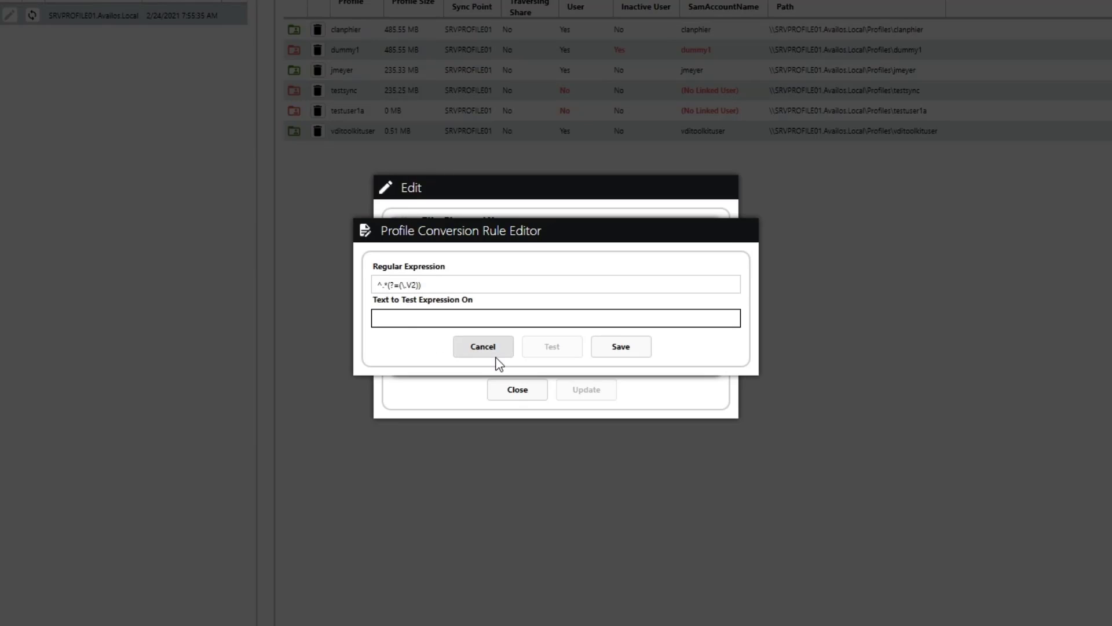
{"action": "left_click", "coordinate": [555, 318]}
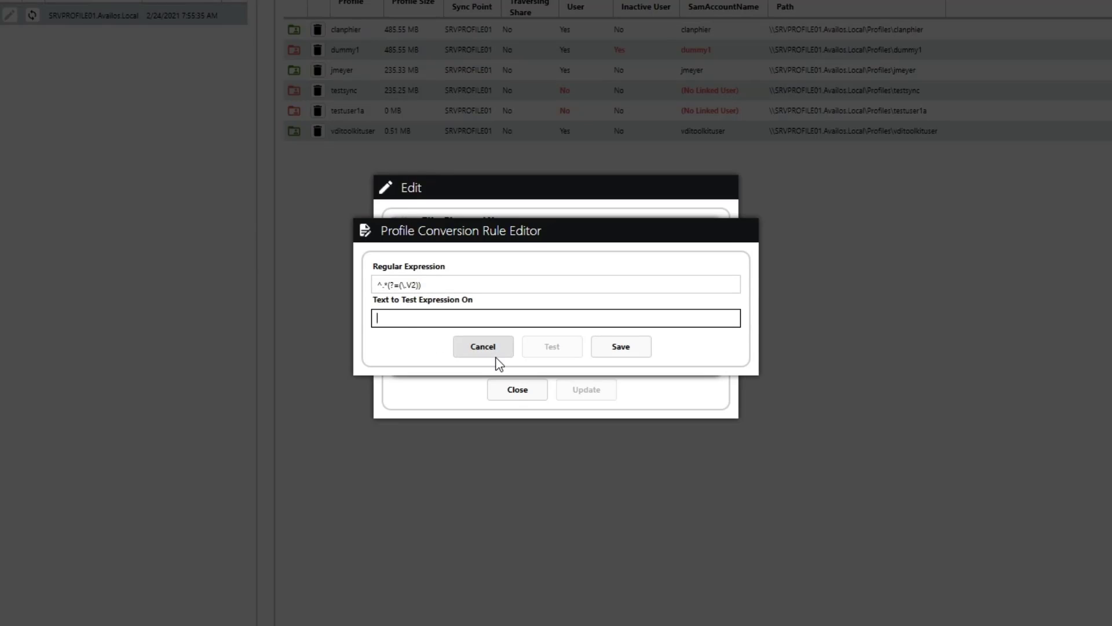
{"action": "type", "text": "testu"}
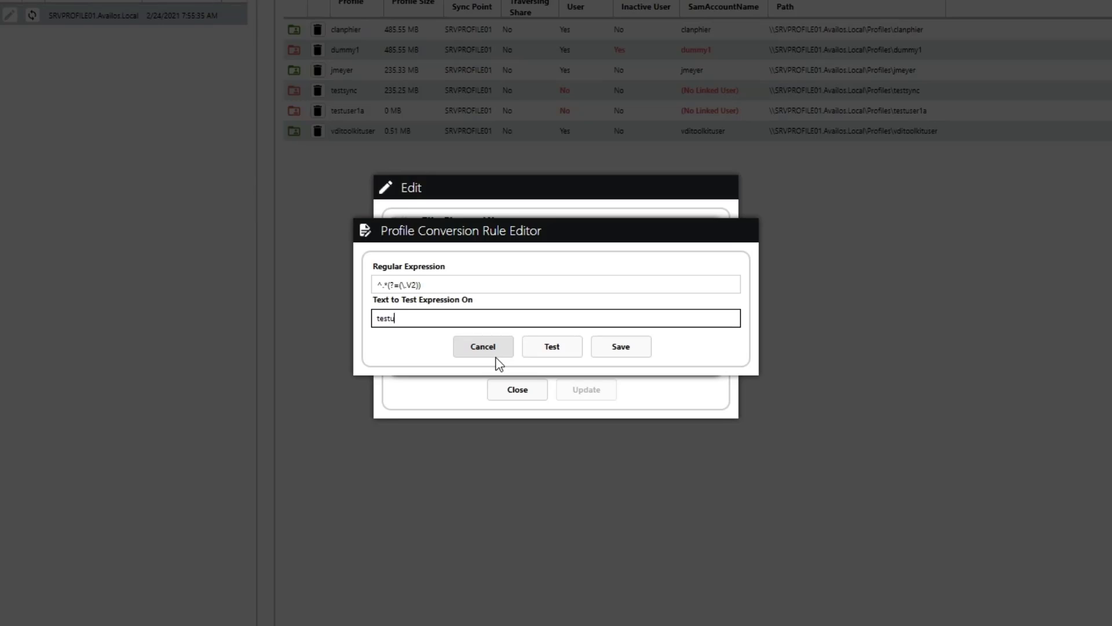
{"action": "type", "text": "ser.V2"}
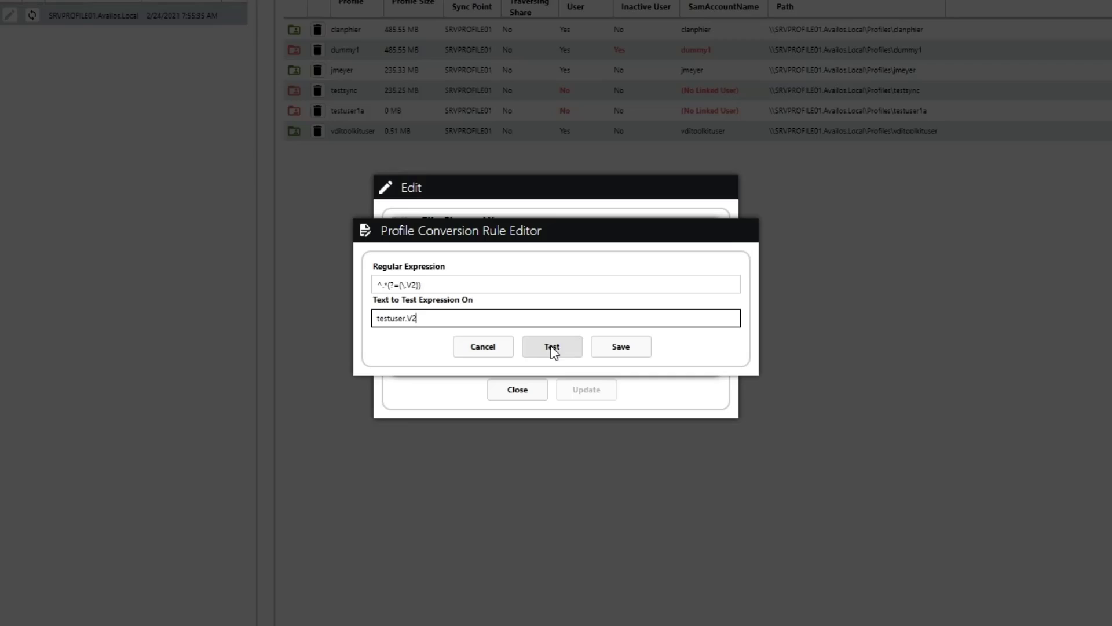
{"action": "left_click", "coordinate": [551, 347]}
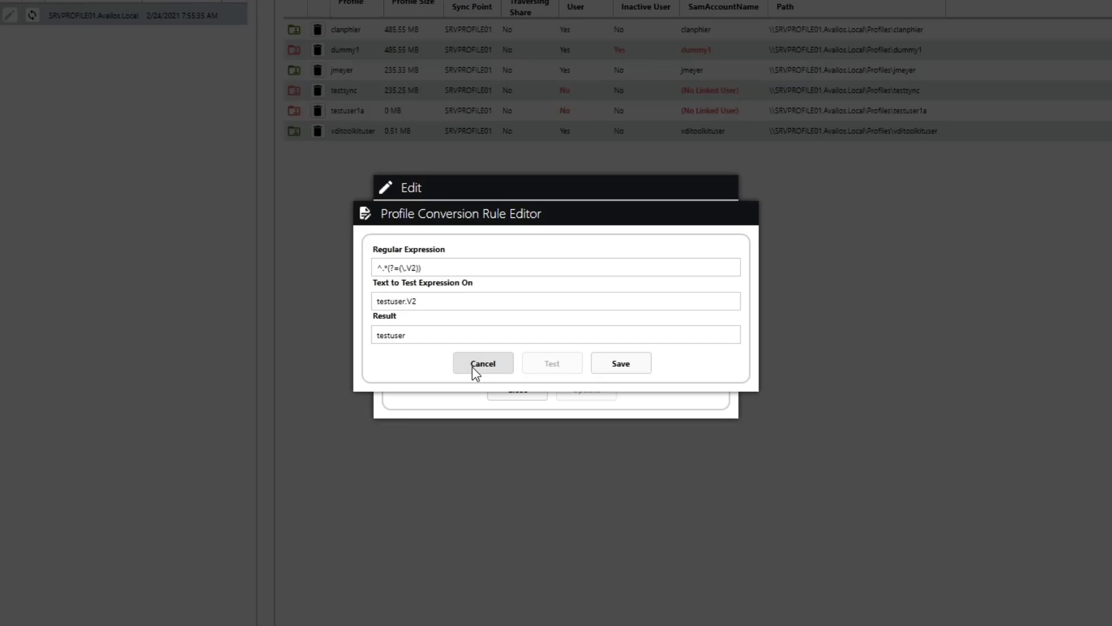
{"action": "left_click", "coordinate": [483, 363]}
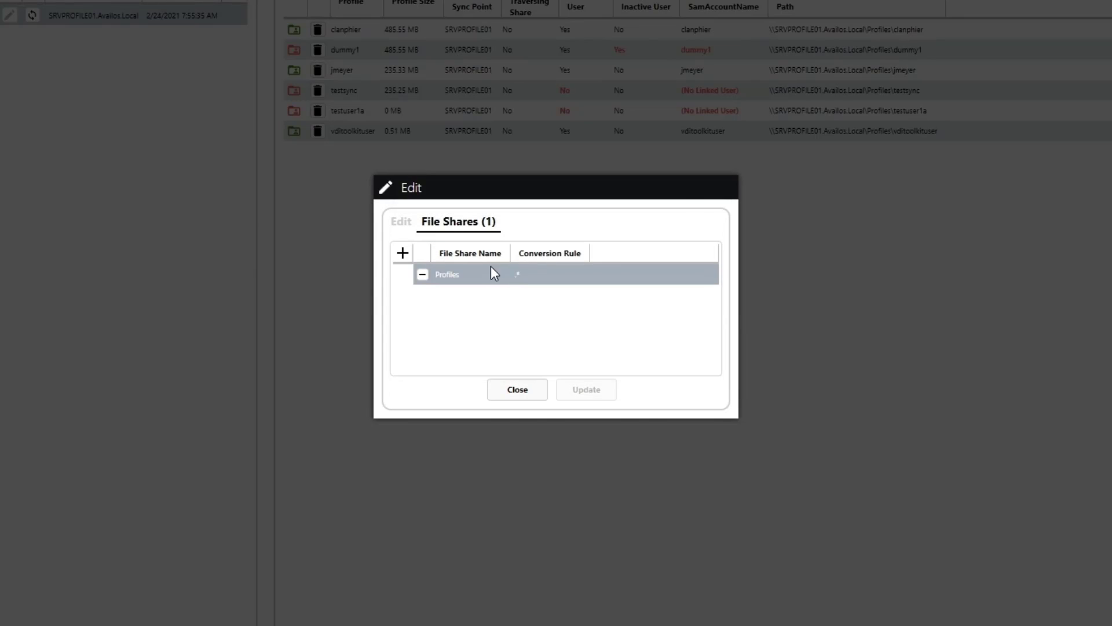
- Close the SRVPROFILE01 edit dialog and return to the Profiles page
{"action": "left_click", "coordinate": [520, 373]}
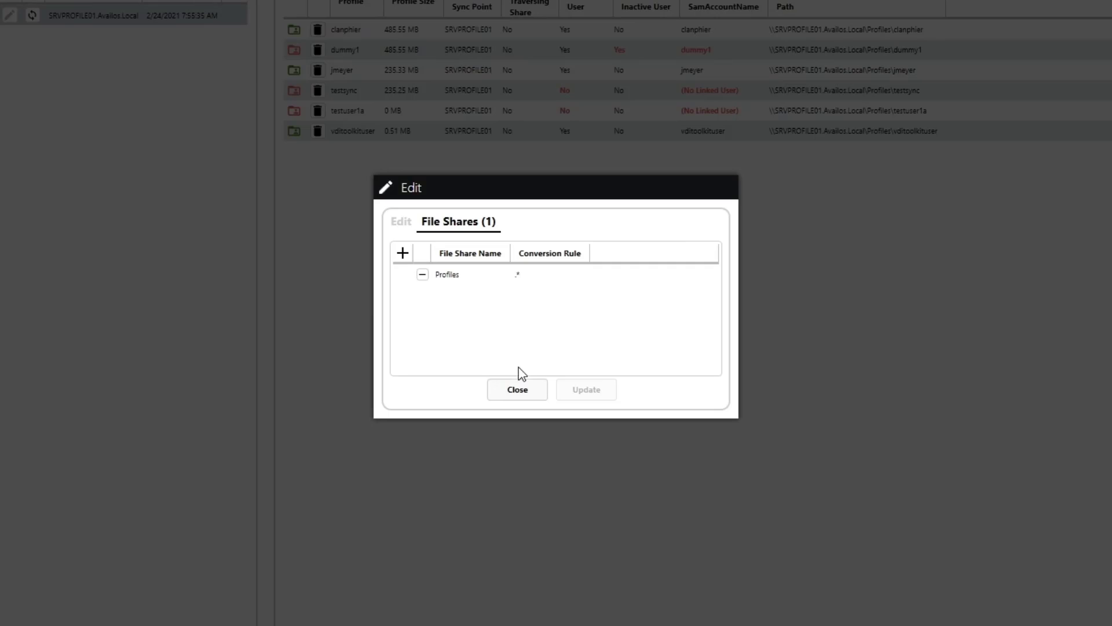
{"action": "left_click", "coordinate": [516, 389]}
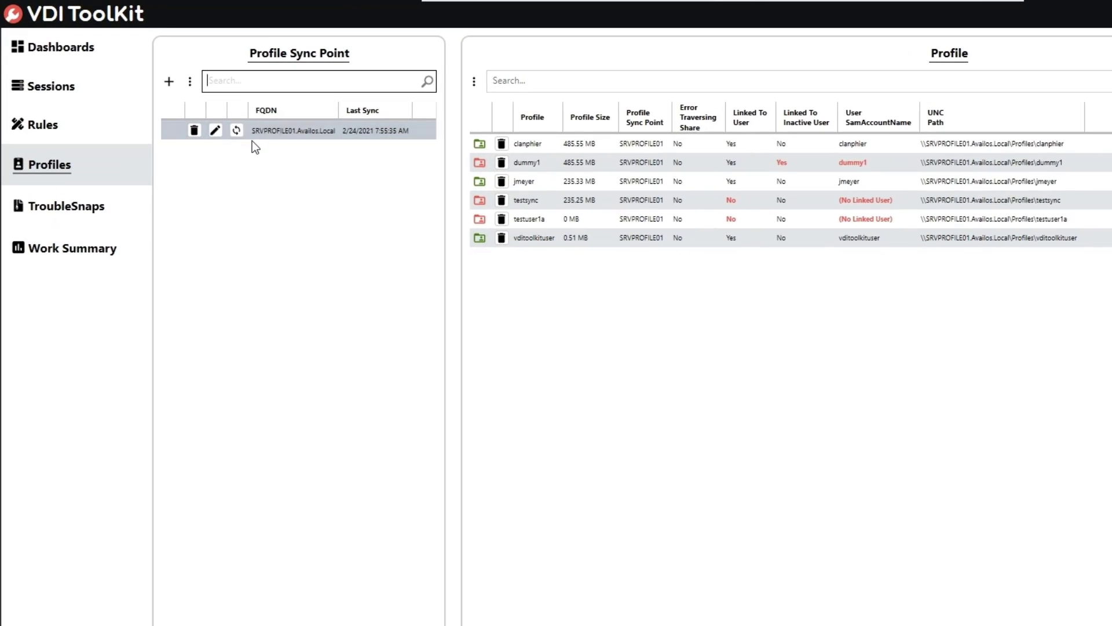
{"action": "mouse_move", "coordinate": [236, 130]}
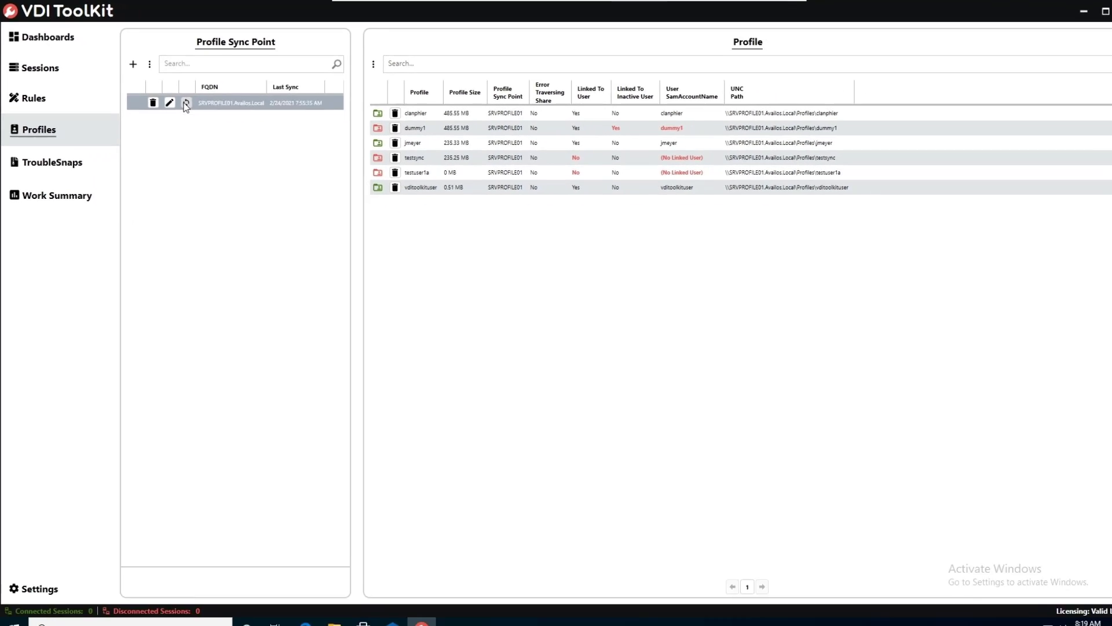
- Manually sync SRVPROFILE01, updating its last sync to 2/24/2021 8:19:38 AM
{"action": "left_click", "coordinate": [185, 102]}
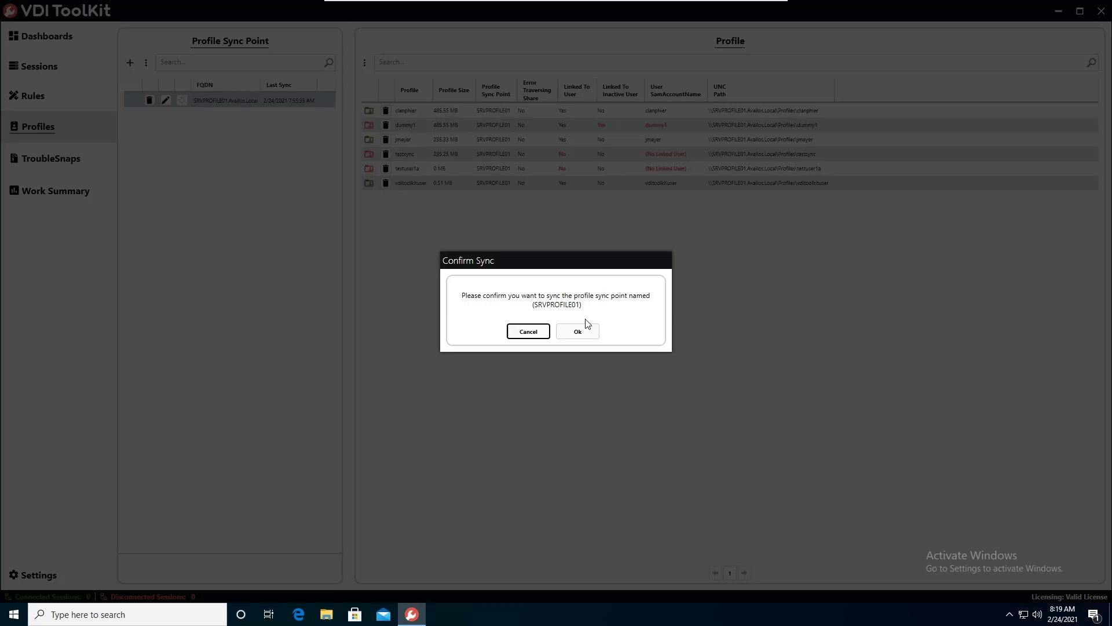
{"action": "left_click", "coordinate": [578, 331]}
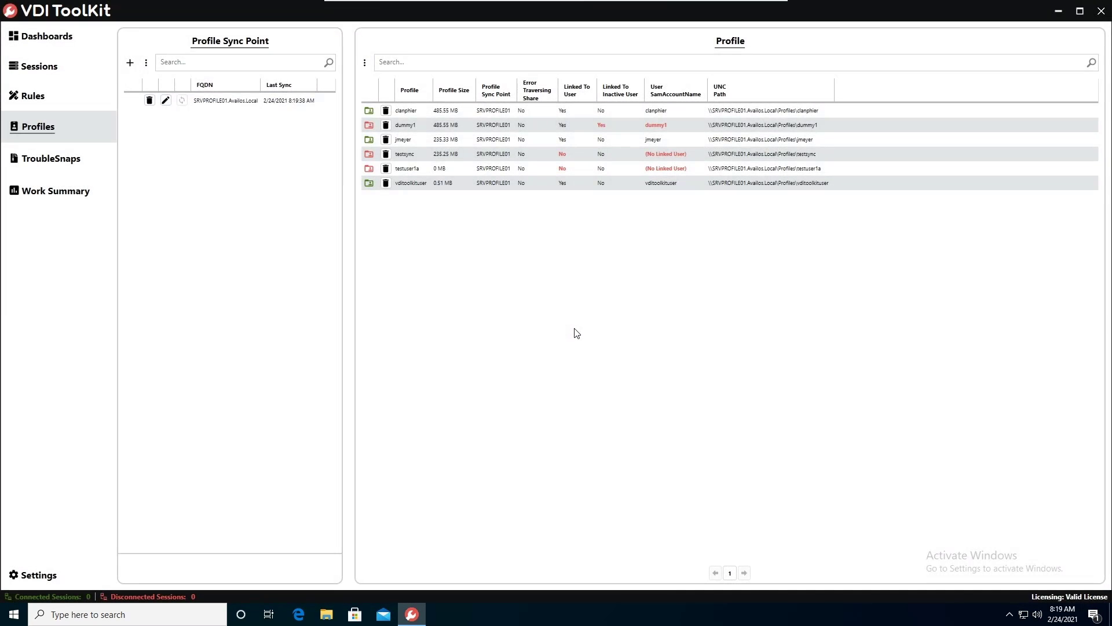
{"action": "left_click", "coordinate": [180, 100]}
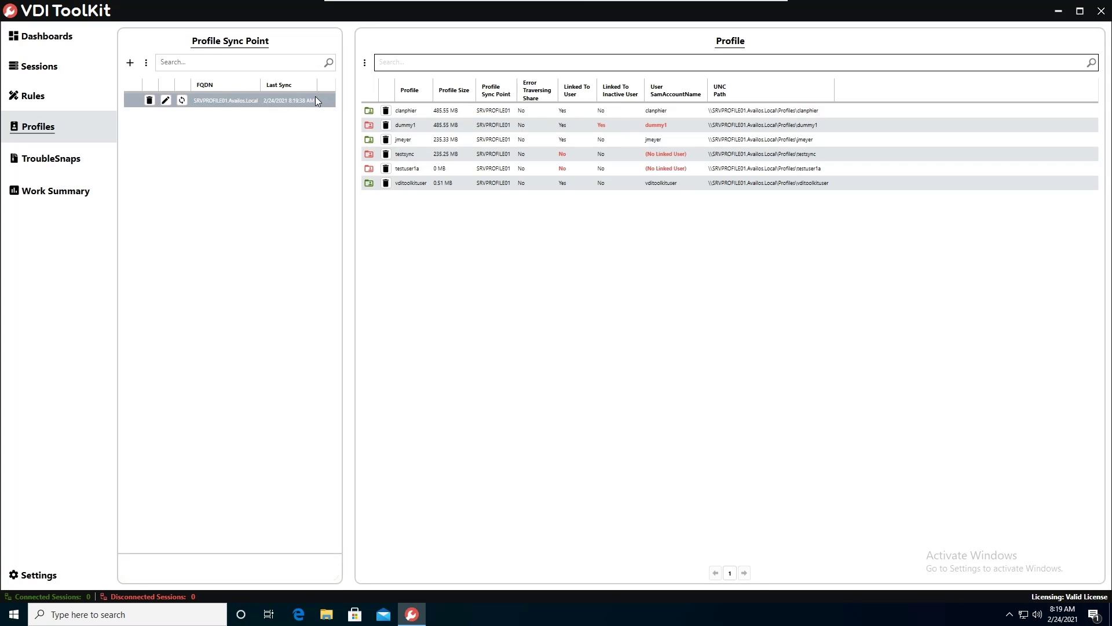
{"action": "mouse_move", "coordinate": [310, 104]}
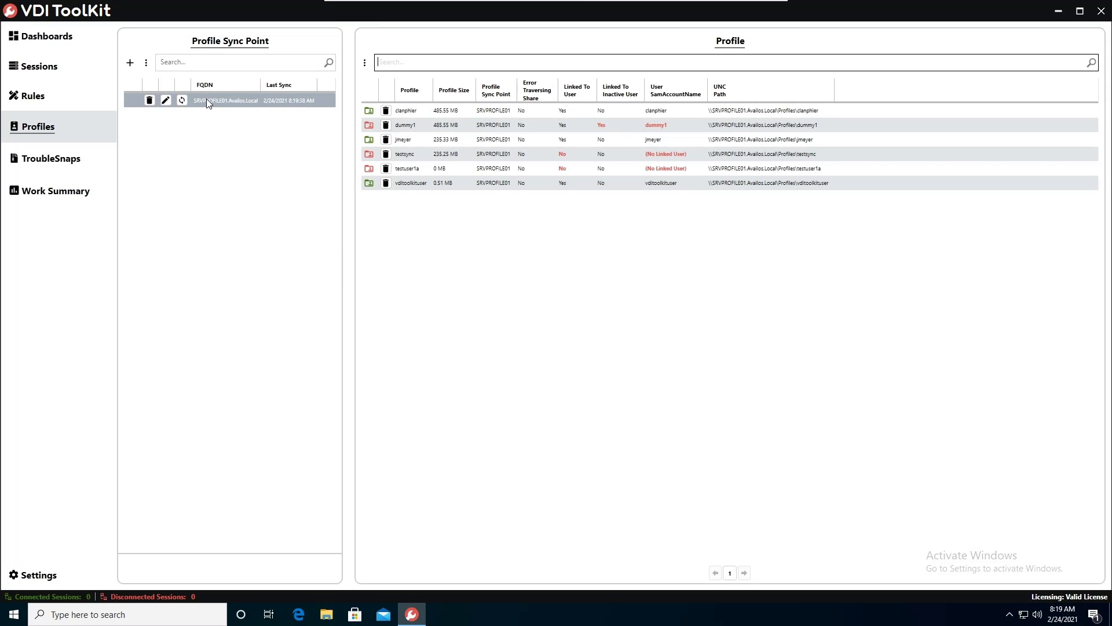
{"action": "mouse_move", "coordinate": [182, 100]}
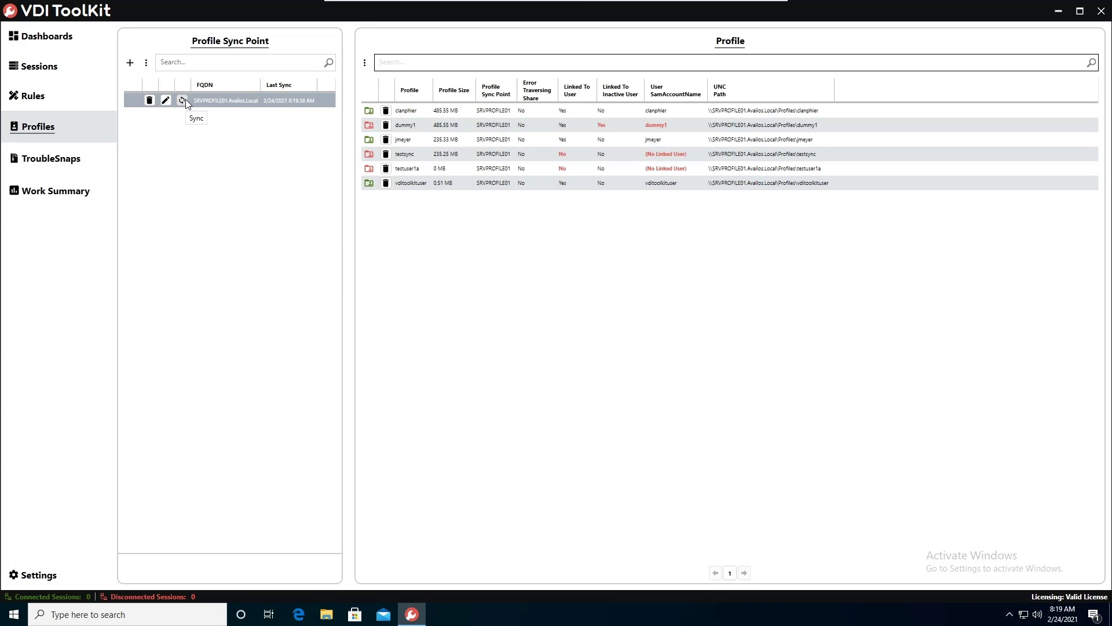
{"action": "mouse_move", "coordinate": [183, 102]}
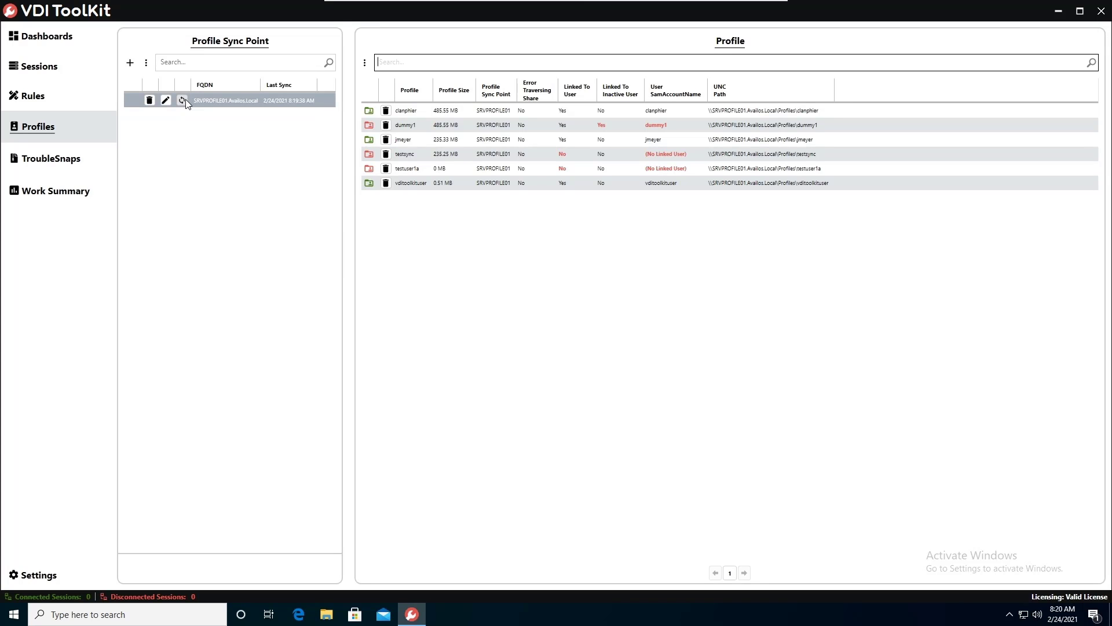
{"action": "mouse_move", "coordinate": [225, 110]}
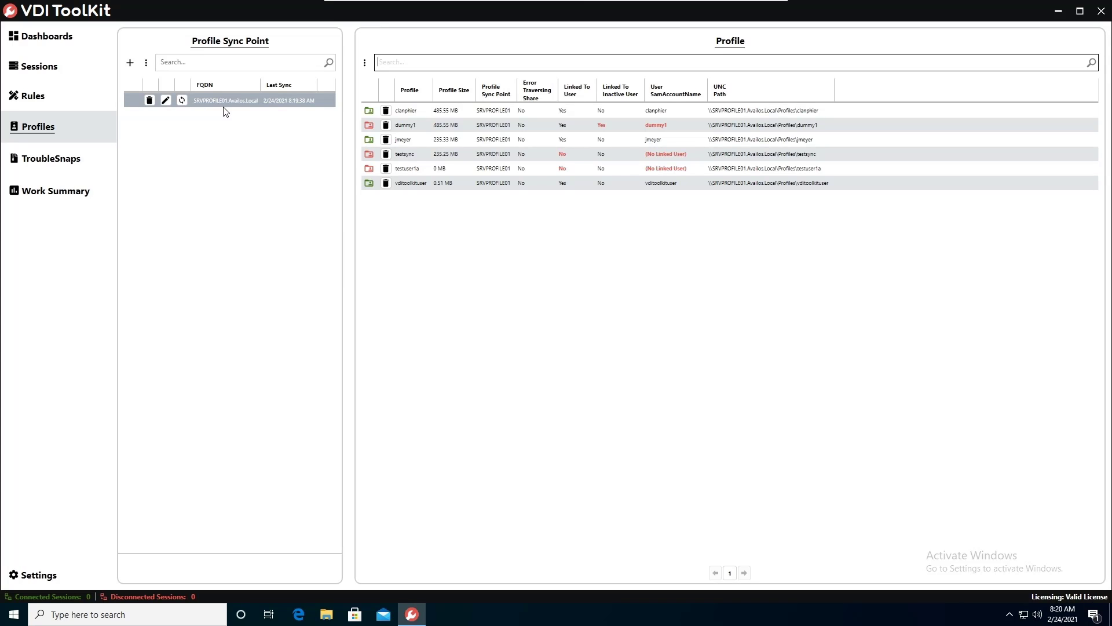
{"action": "mouse_move", "coordinate": [254, 112]}
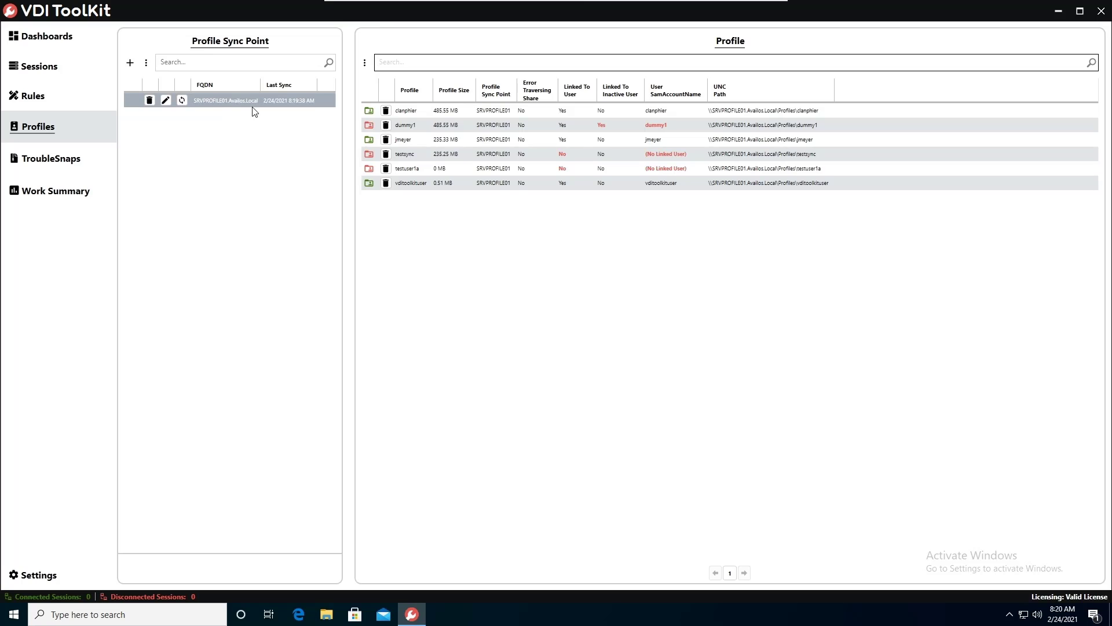
{"action": "mouse_move", "coordinate": [323, 104]}
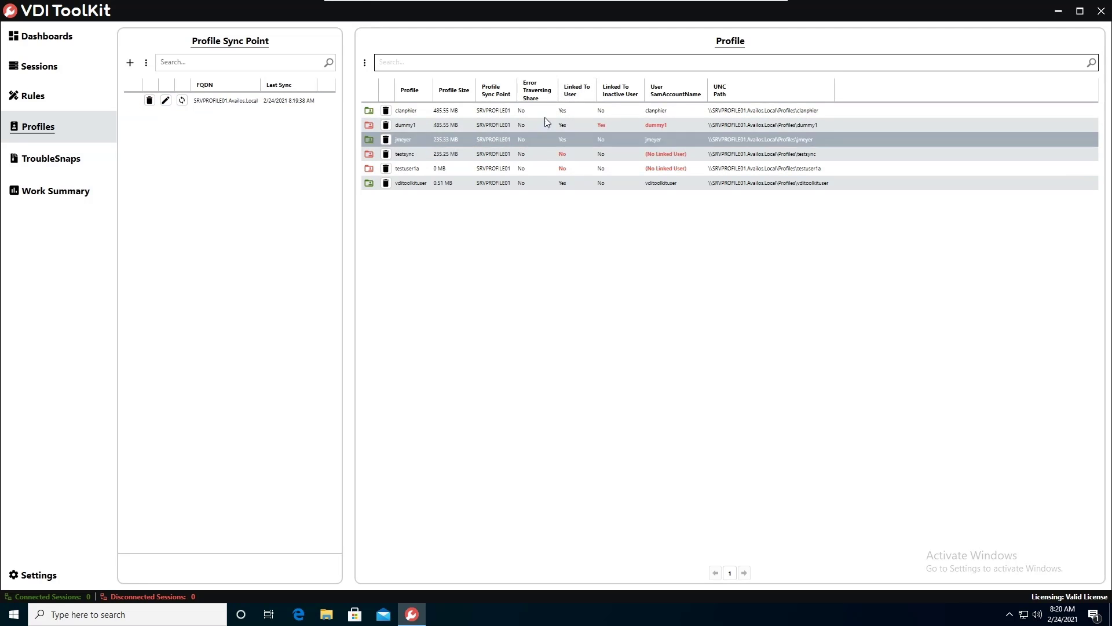
{"action": "left_click", "coordinate": [420, 168]}
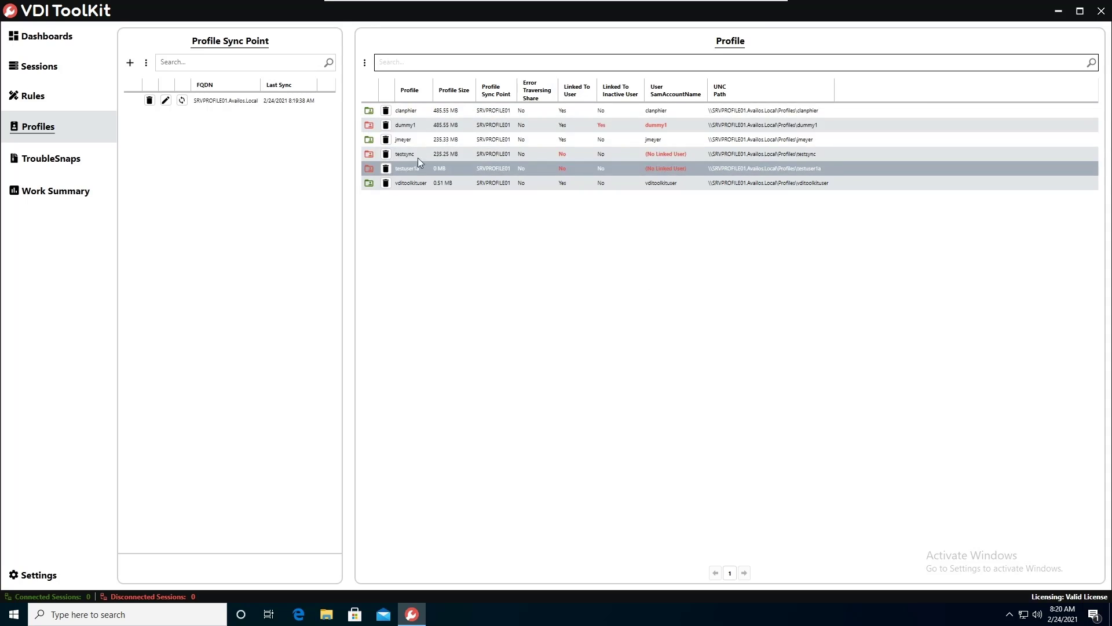
{"action": "left_click", "coordinate": [405, 110]}
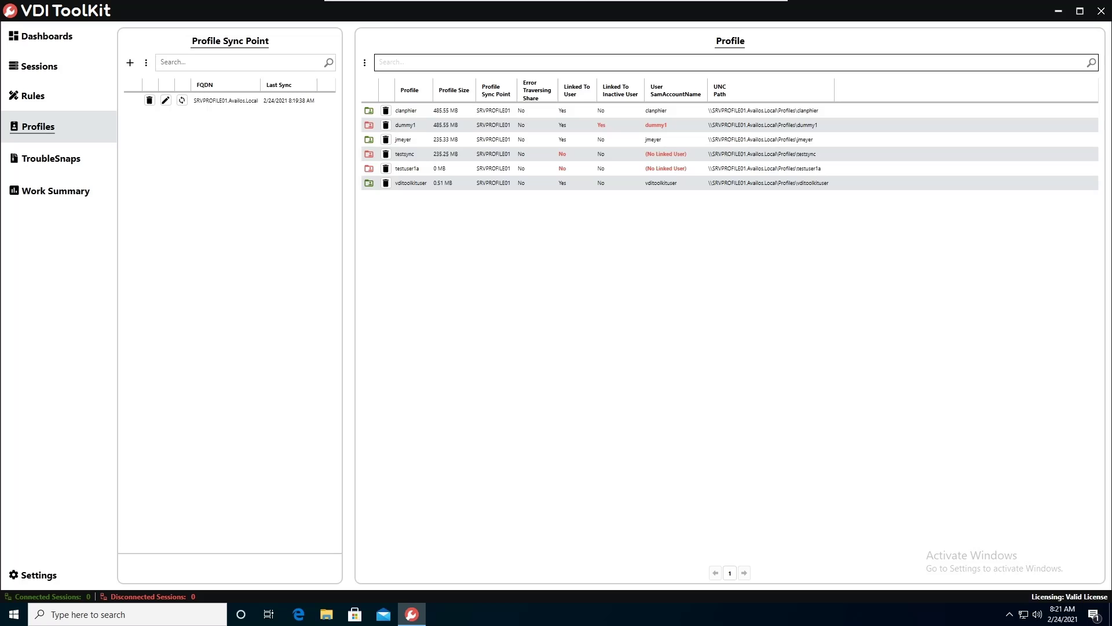
{"action": "type", "text": "c"}
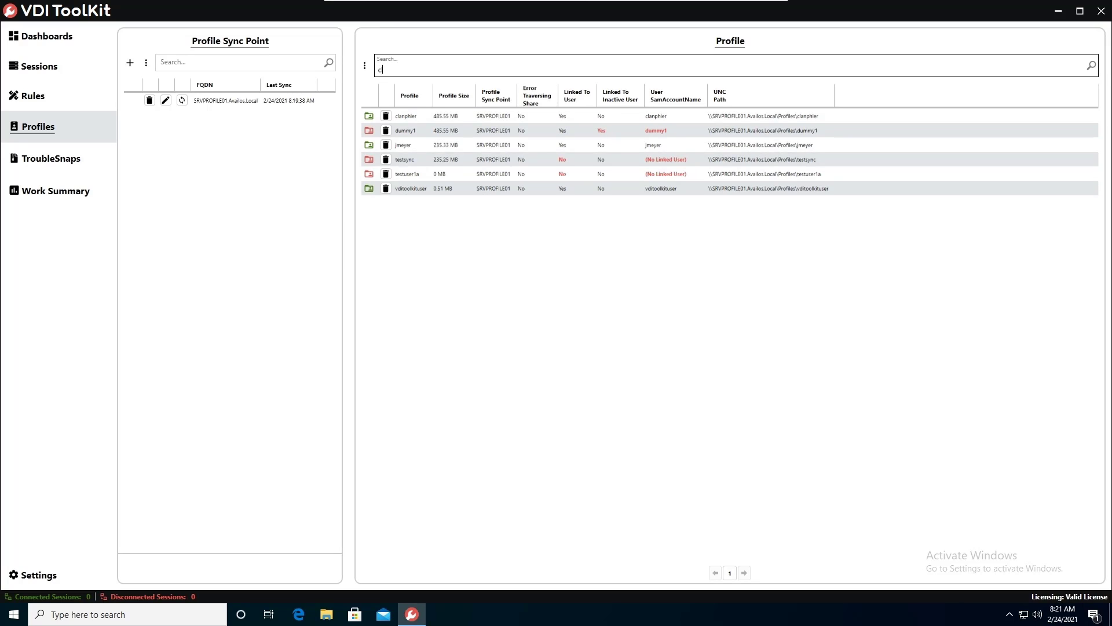
{"action": "type", "text": "lan"}
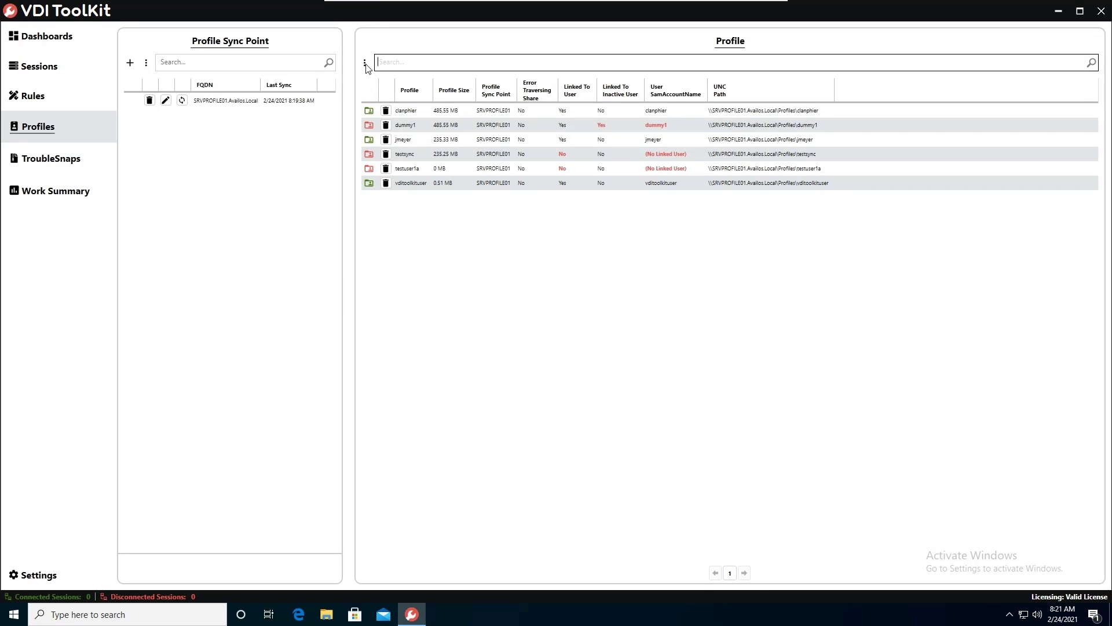
{"action": "left_click", "coordinate": [364, 62]}
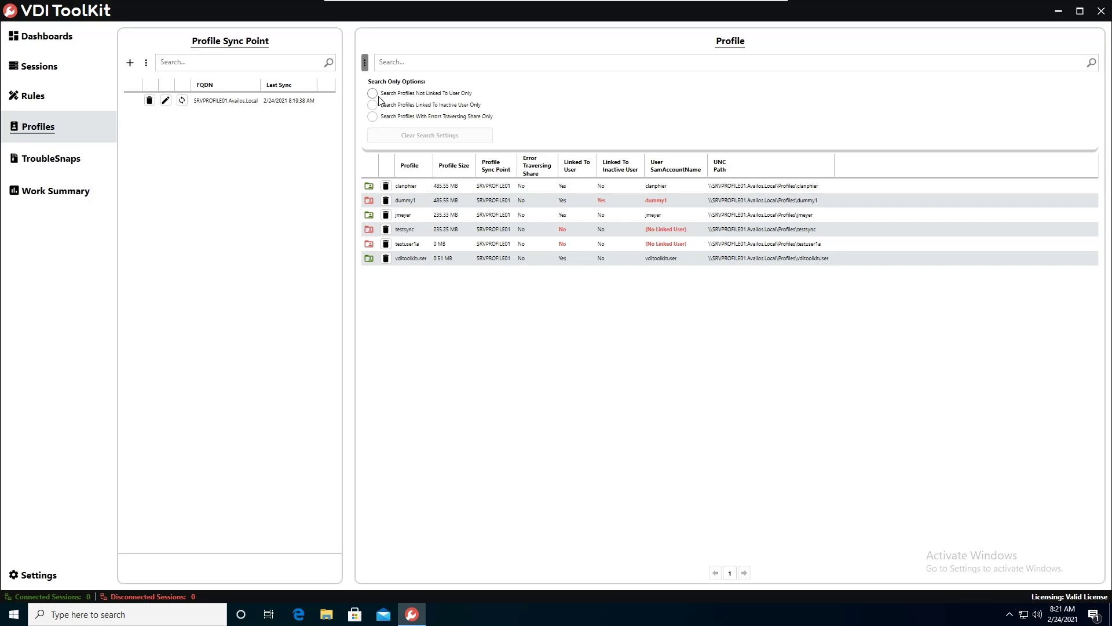
{"action": "mouse_move", "coordinate": [414, 51]}
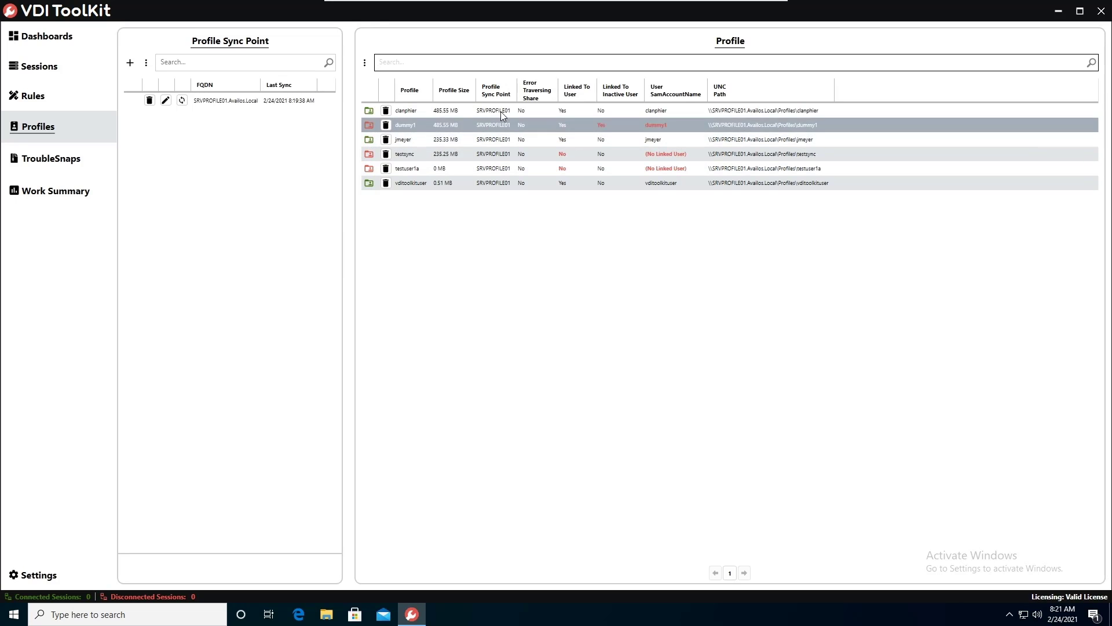
{"action": "right_click", "coordinate": [501, 110]}
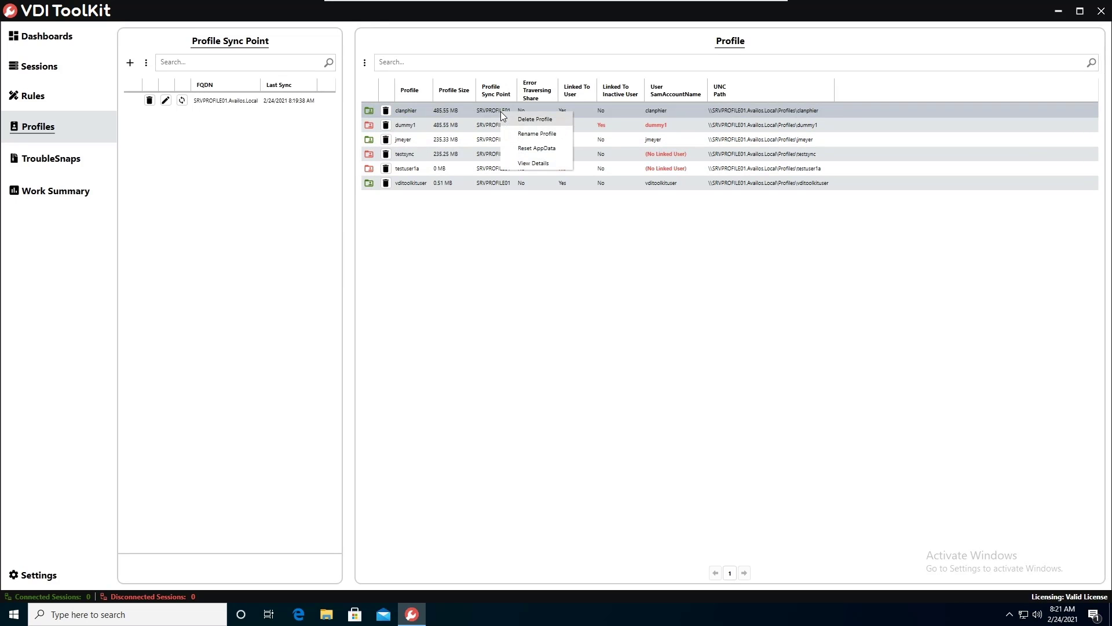
{"action": "mouse_move", "coordinate": [547, 164]}
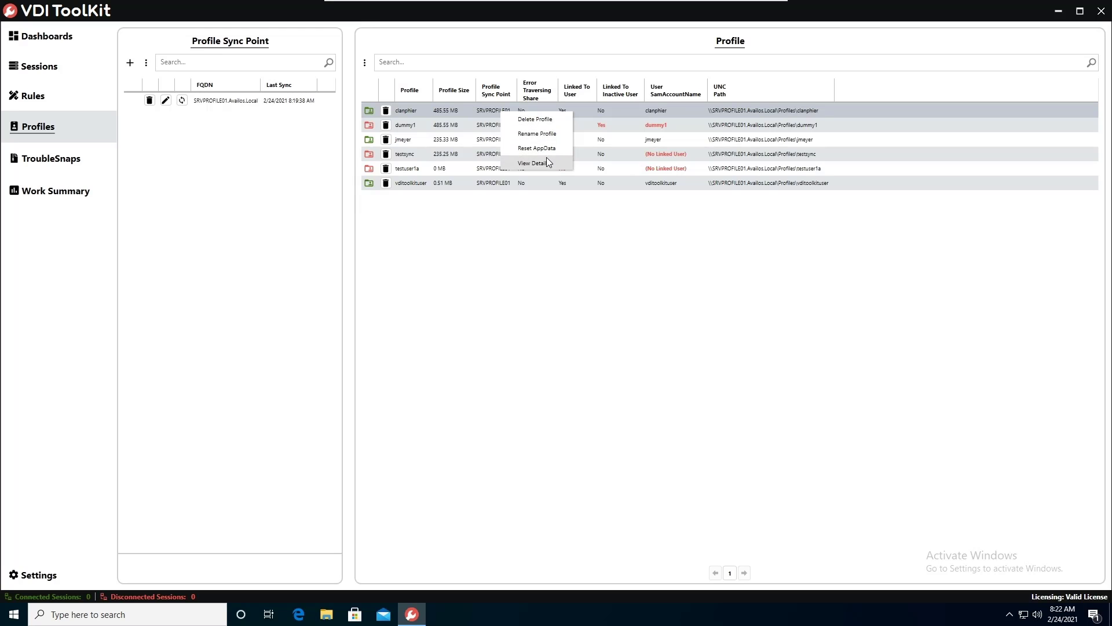
{"action": "left_click", "coordinate": [529, 162]}
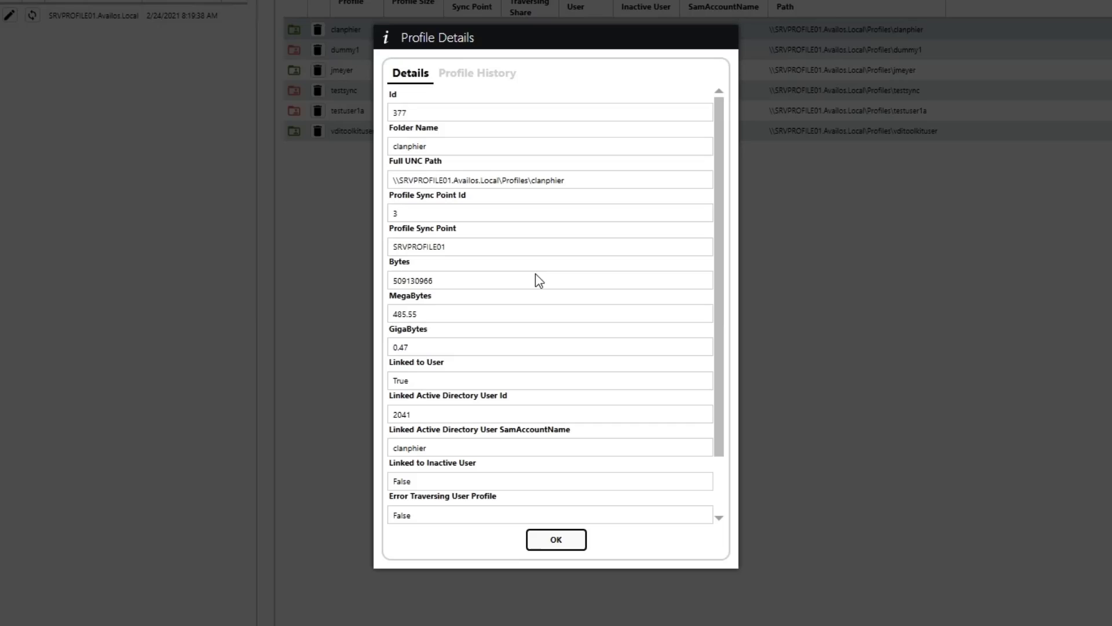
{"action": "mouse_move", "coordinate": [532, 200]}
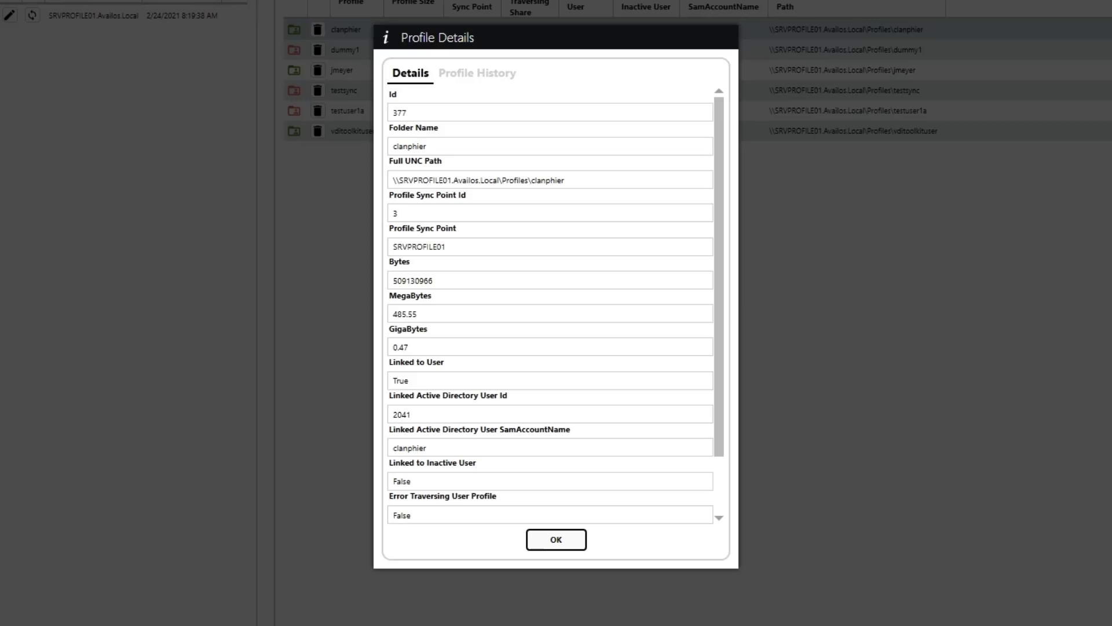
{"action": "mouse_move", "coordinate": [462, 365]}
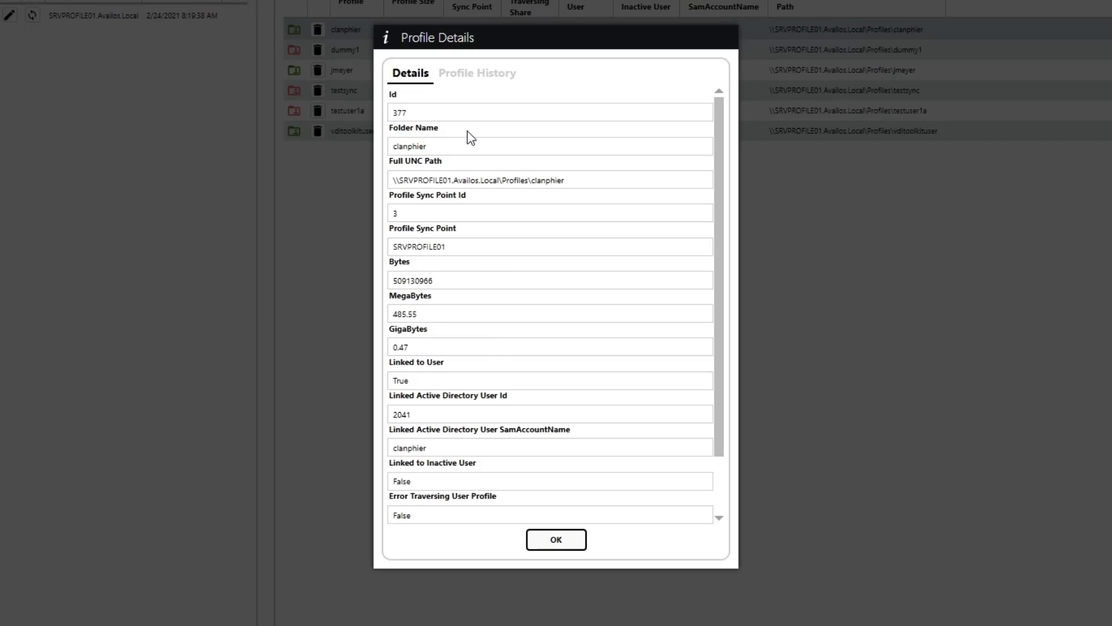
{"action": "left_click", "coordinate": [477, 73]}
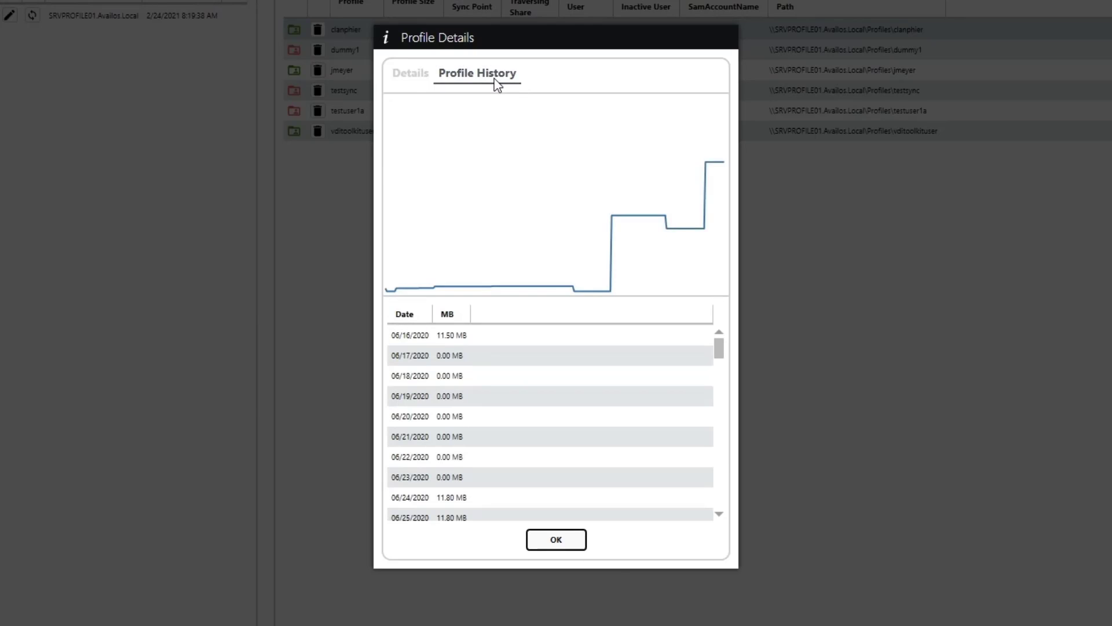
{"action": "mouse_move", "coordinate": [481, 206]}
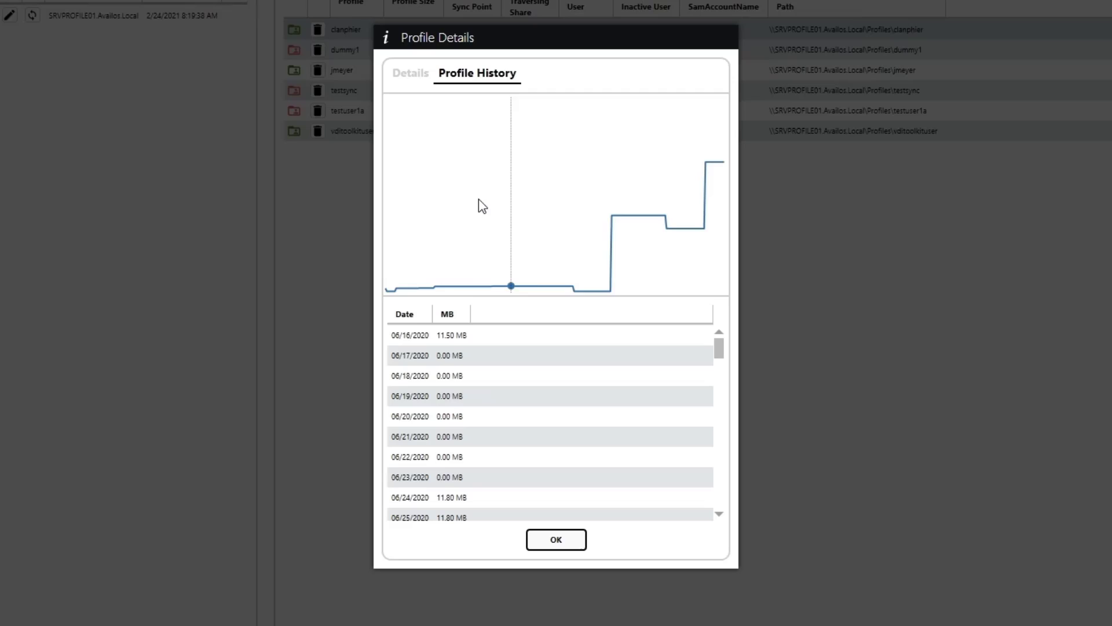
{"action": "mouse_move", "coordinate": [540, 244]}
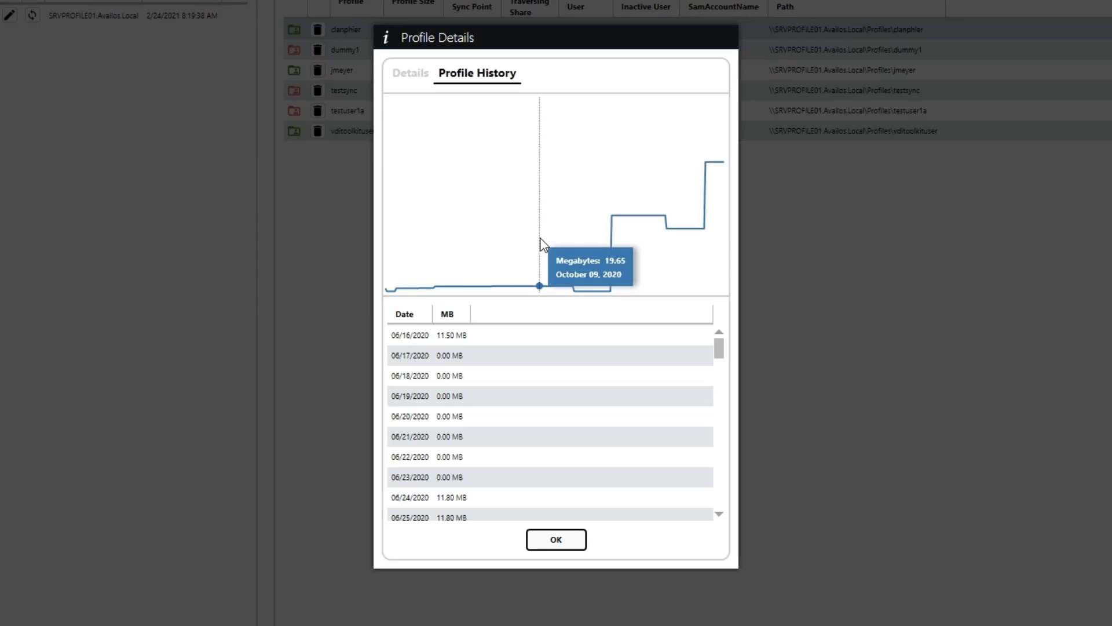
{"action": "left_click", "coordinate": [549, 355]}
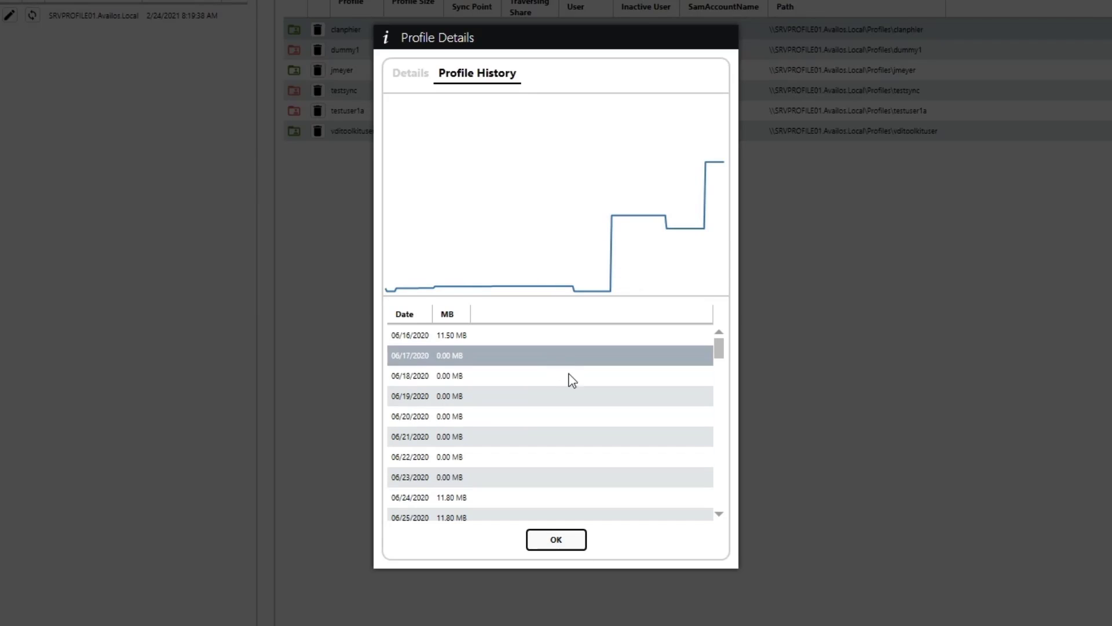
{"action": "scroll", "scroll_direction": "down", "scroll_amount": 3}
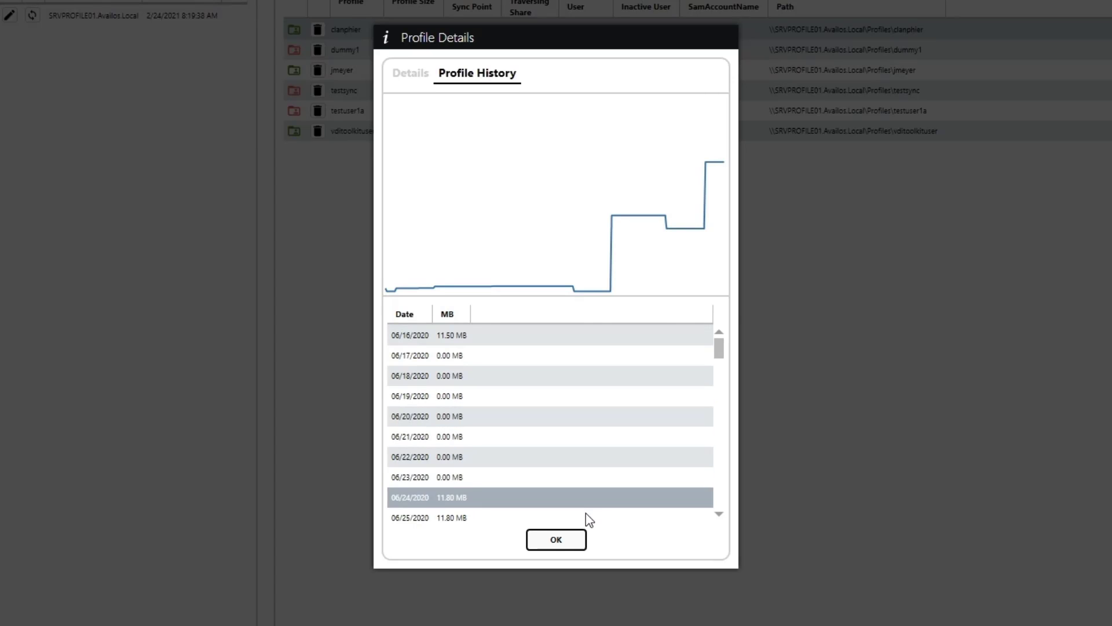
{"action": "left_click", "coordinate": [555, 539]}
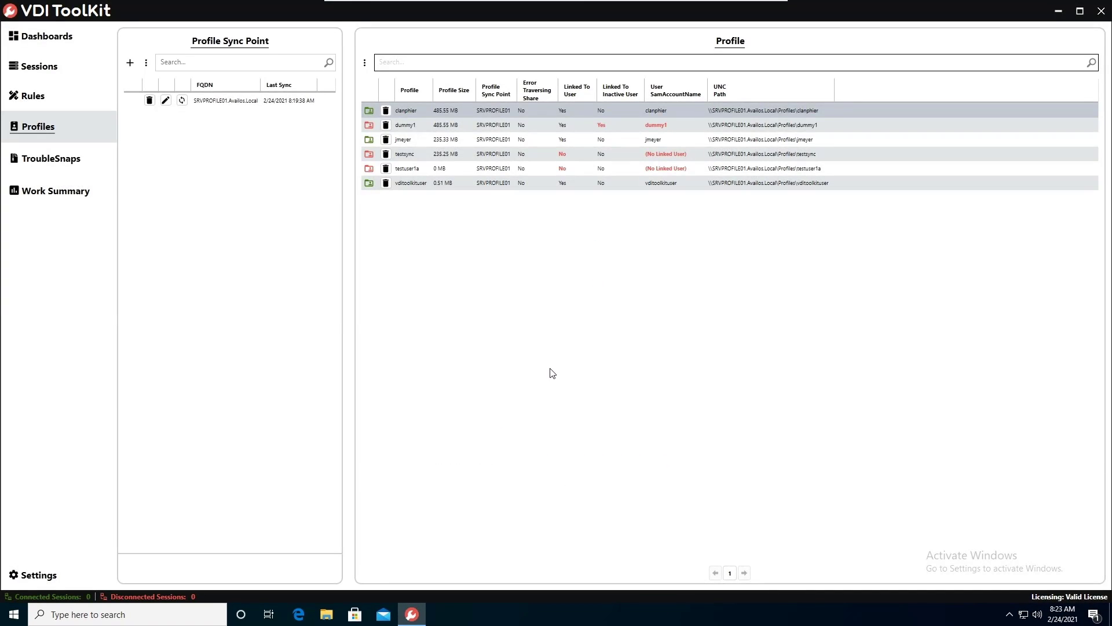
- Select testuser1a and bring up its context menu of profile actions
{"action": "left_click", "coordinate": [525, 169]}
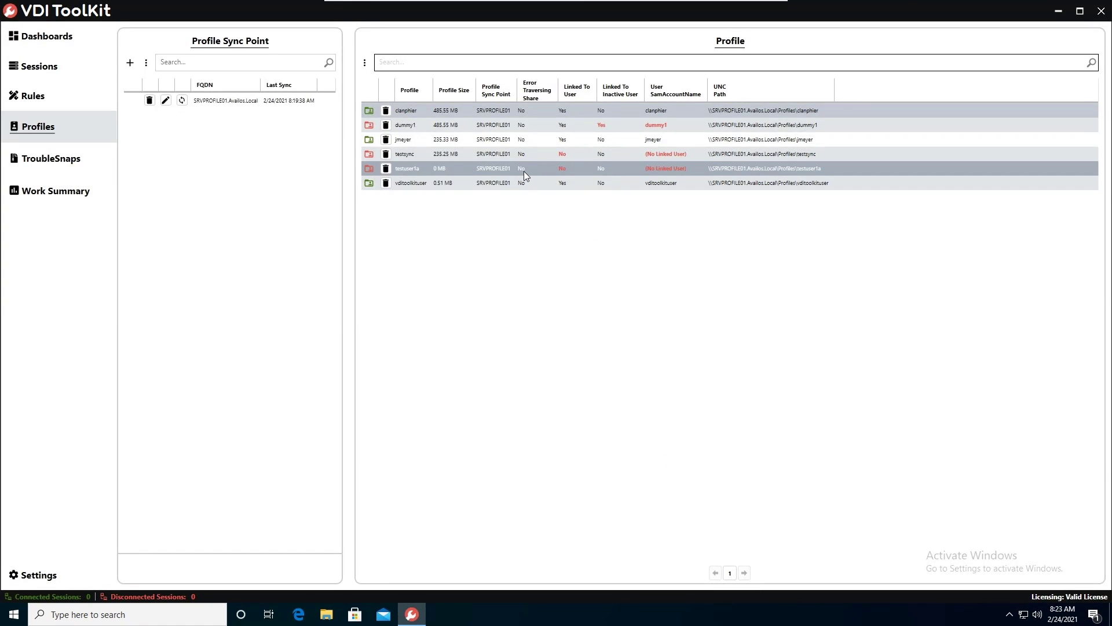
{"action": "right_click", "coordinate": [525, 168]}
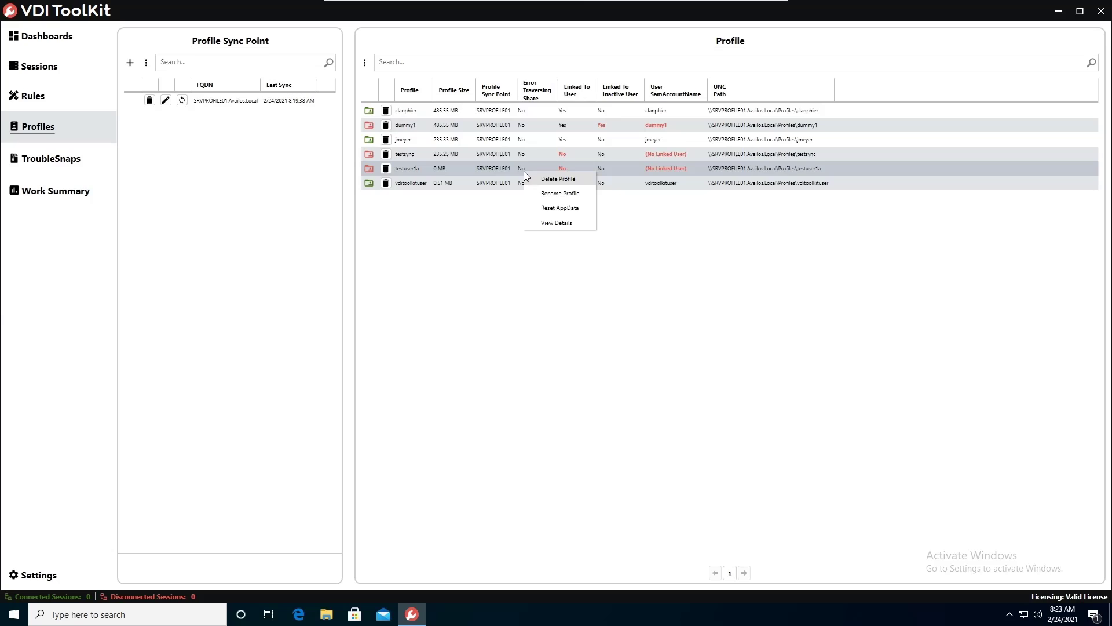
{"action": "mouse_move", "coordinate": [561, 189]}
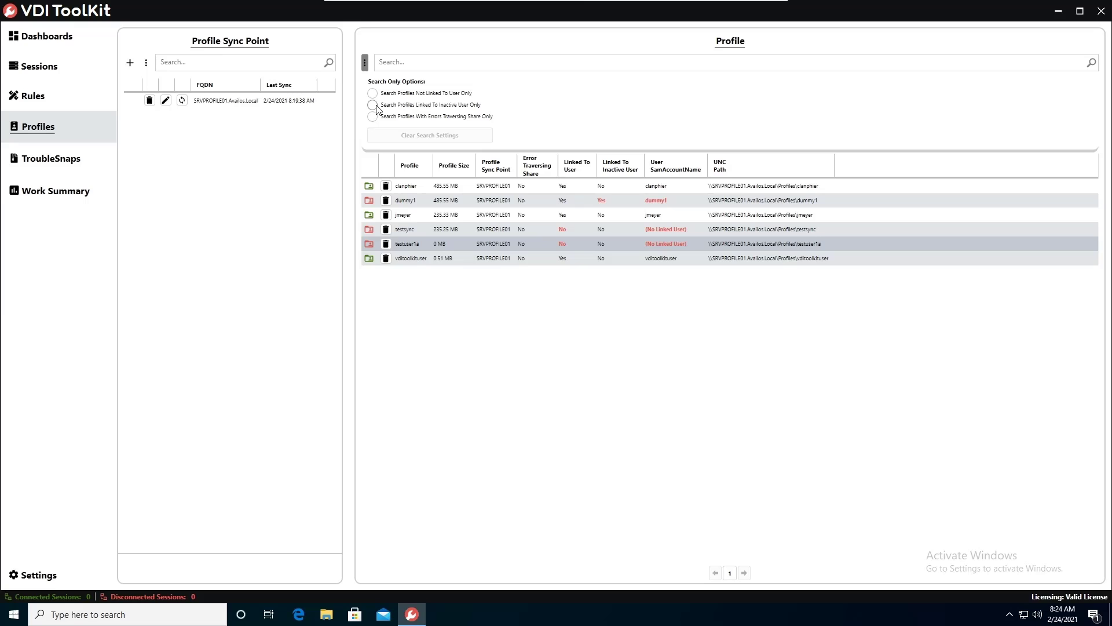
- Filter to profiles linked to inactive users and permanently delete the dummy1 profile
{"action": "left_click", "coordinate": [371, 105]}
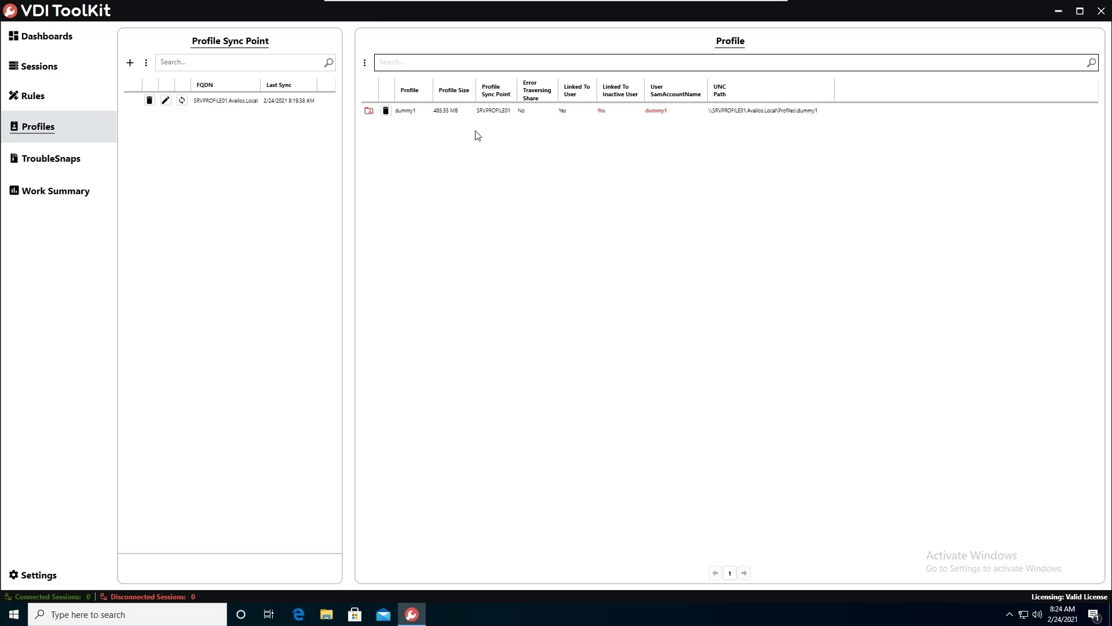
{"action": "left_click", "coordinate": [471, 110]}
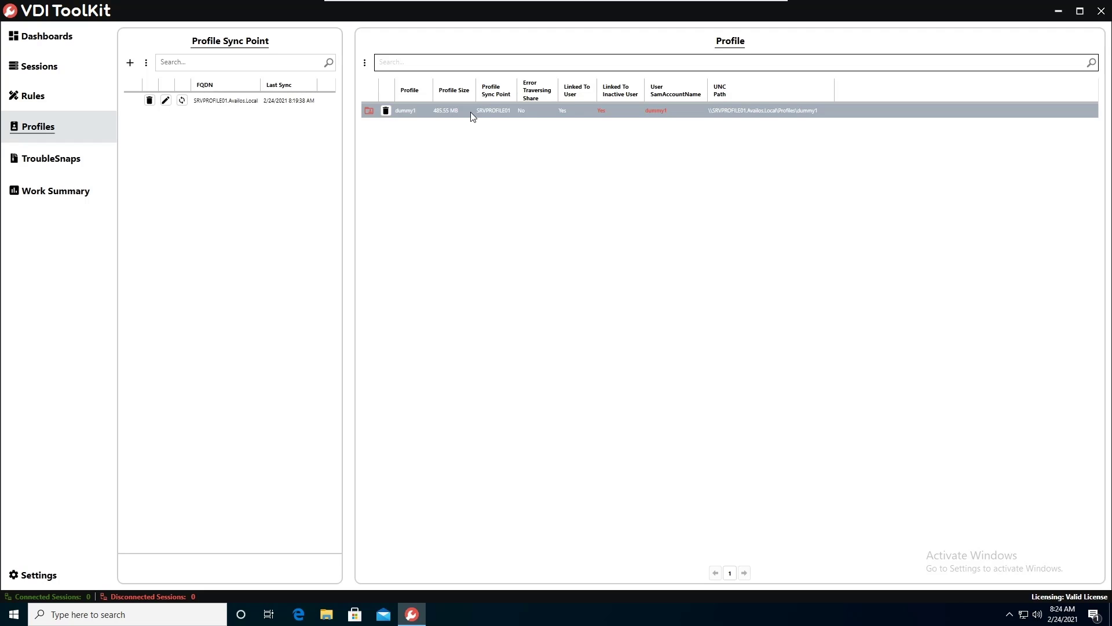
{"action": "right_click", "coordinate": [472, 111]}
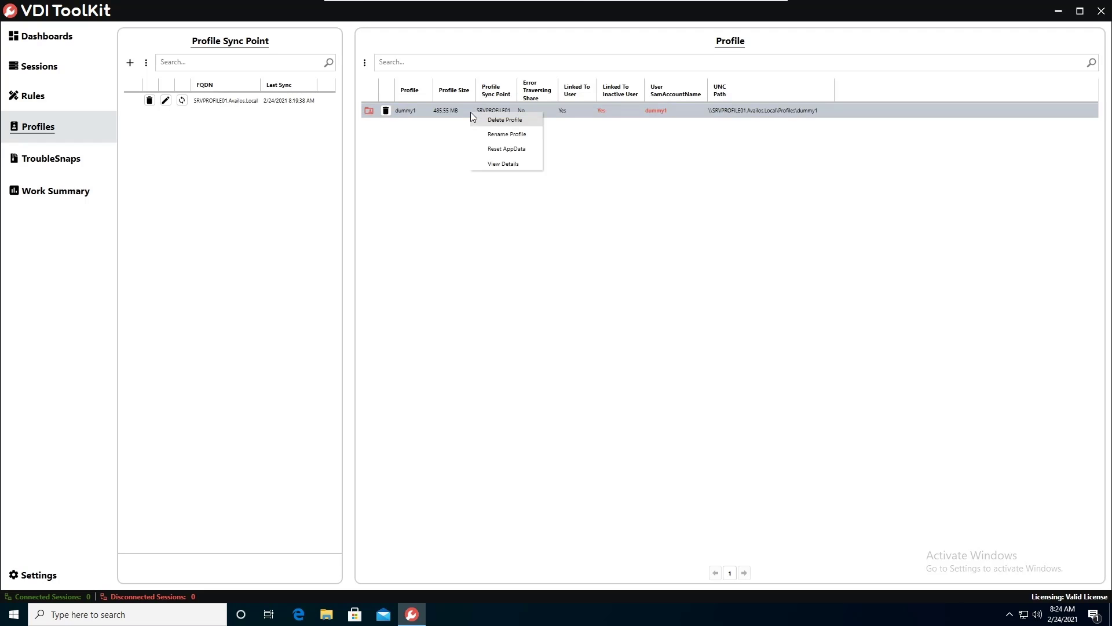
{"action": "left_click", "coordinate": [505, 120]}
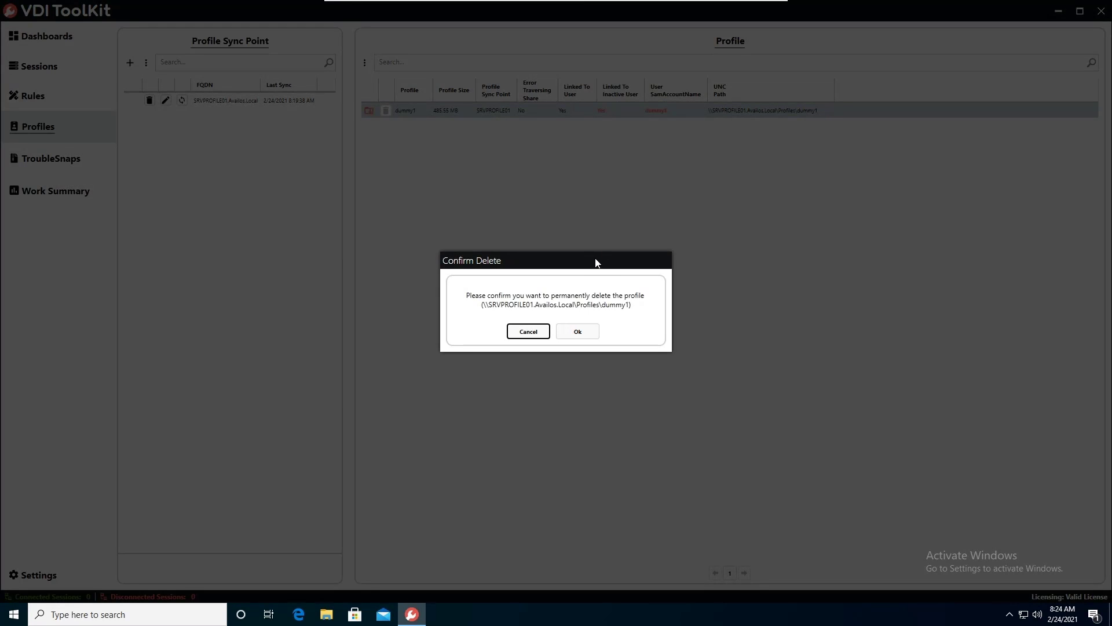
{"action": "left_click", "coordinate": [577, 330]}
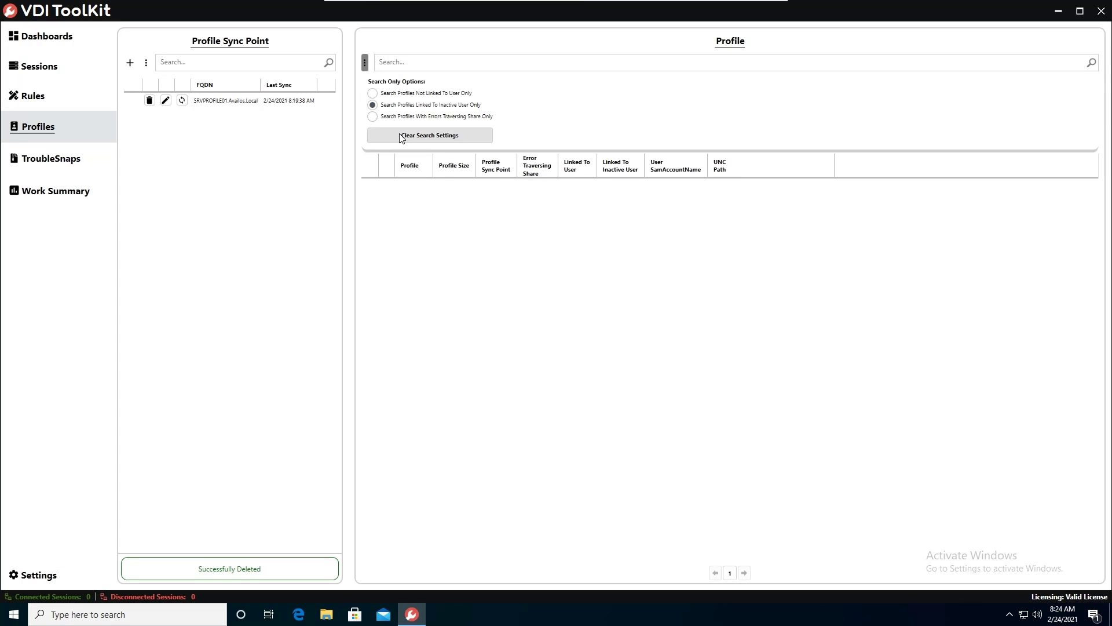
- Clear the inactive-user filter to list all profiles, then sync the SRVPROFILE01 sync point
{"action": "left_click", "coordinate": [1091, 62]}
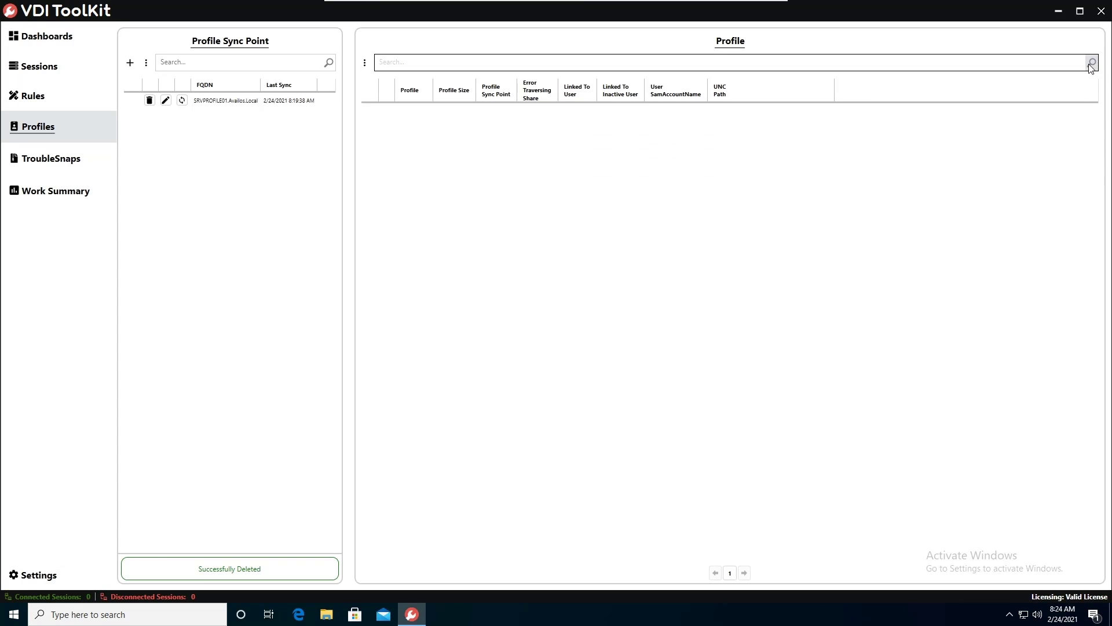
{"action": "left_click", "coordinate": [1091, 62]}
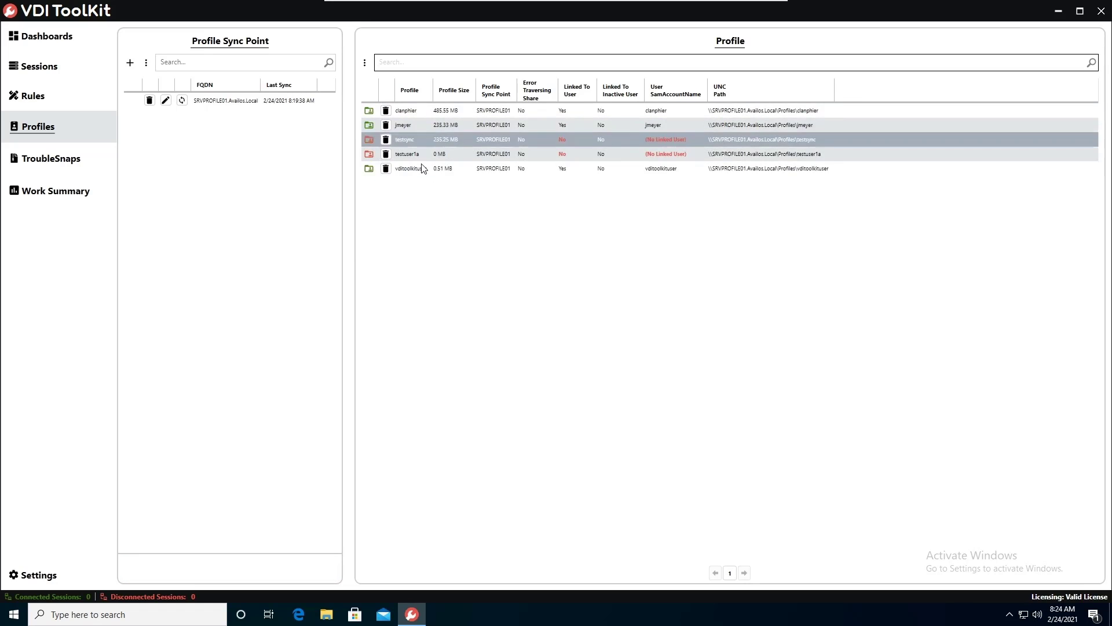
{"action": "left_click", "coordinate": [181, 100]}
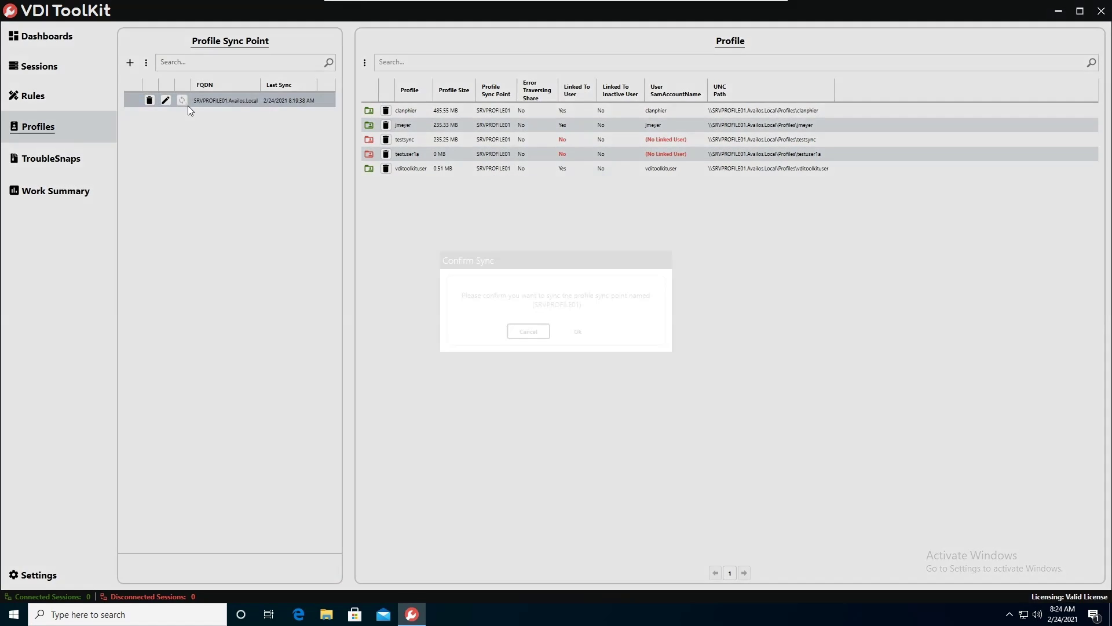
{"action": "left_click", "coordinate": [577, 332]}
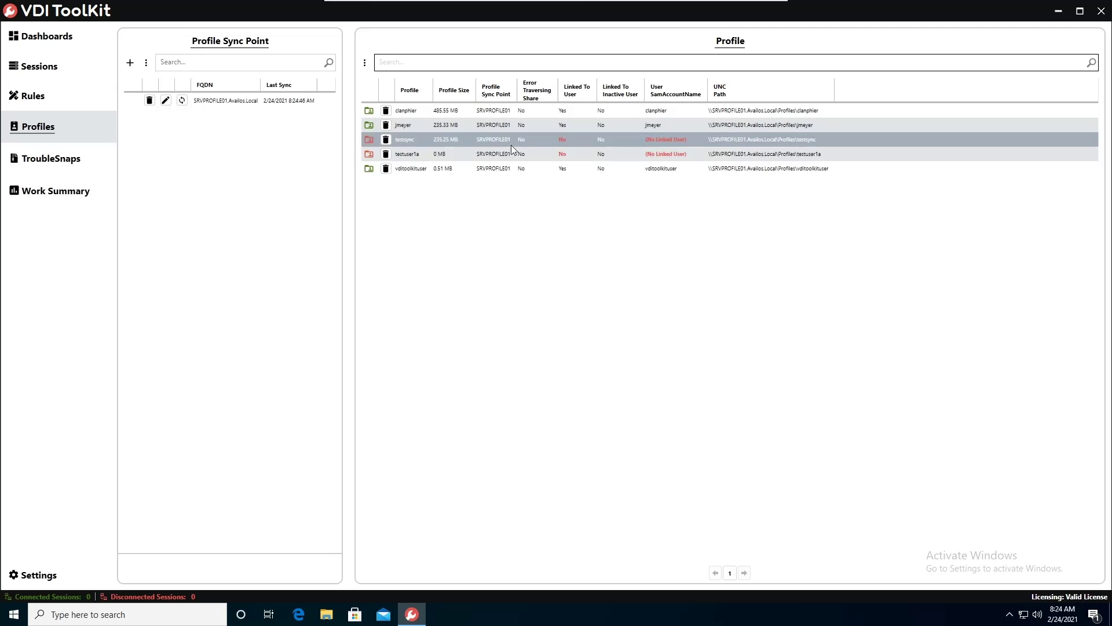
{"action": "mouse_move", "coordinate": [588, 143]}
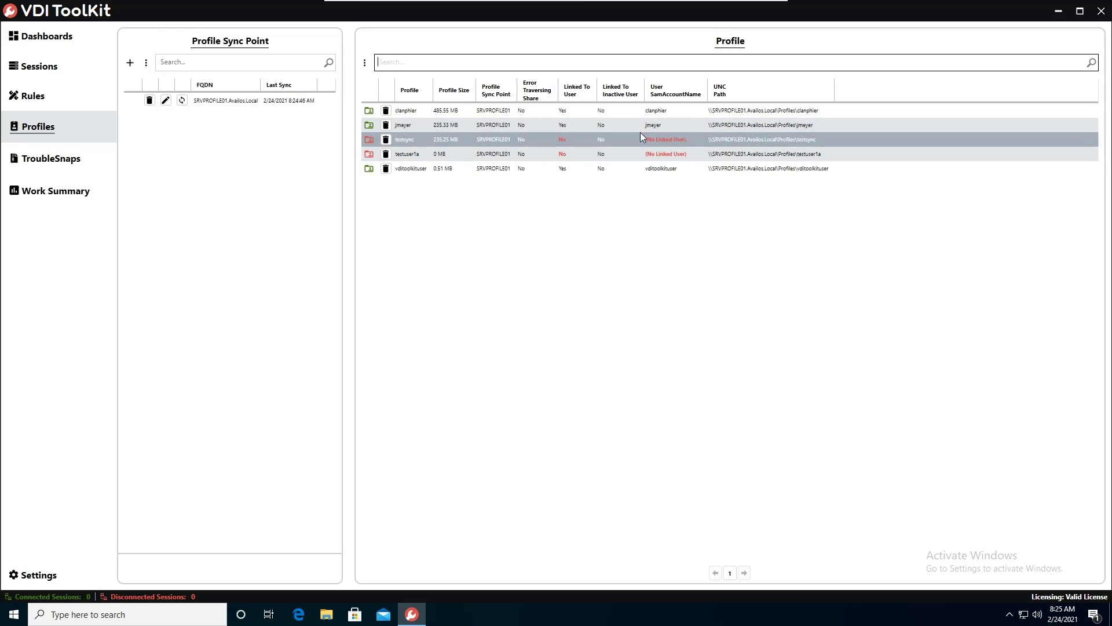
{"action": "mouse_move", "coordinate": [677, 161]}
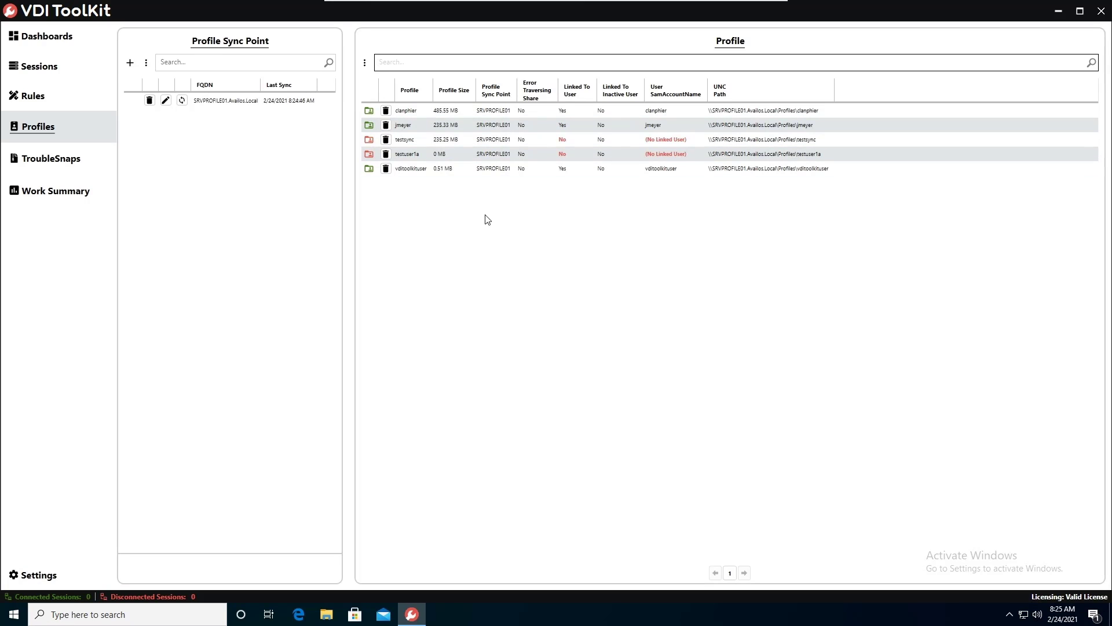
{"action": "mouse_move", "coordinate": [606, 188]}
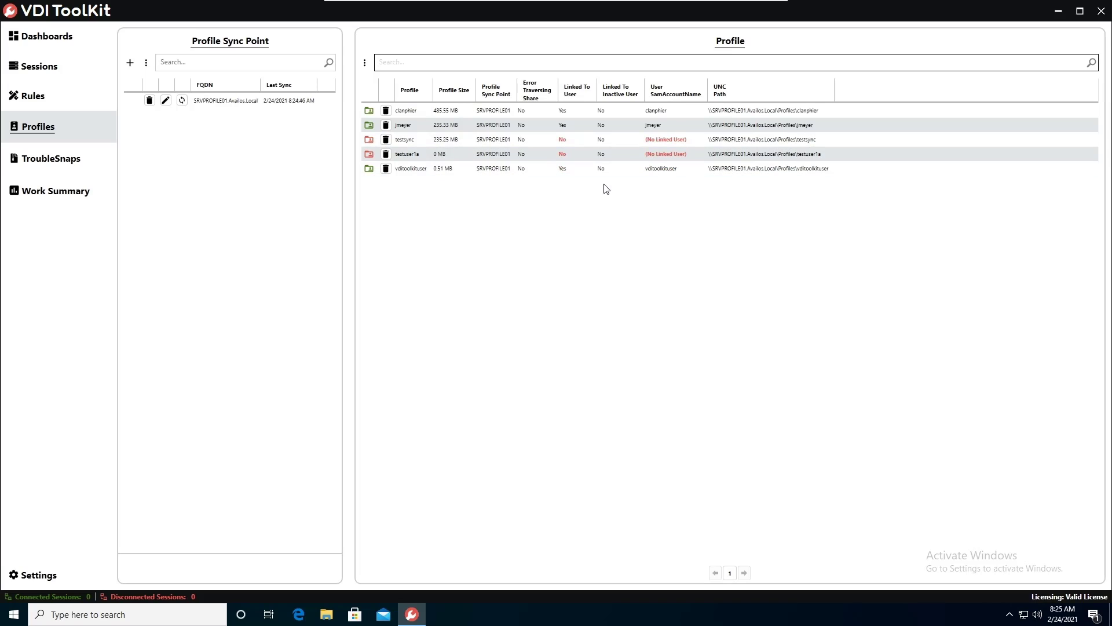